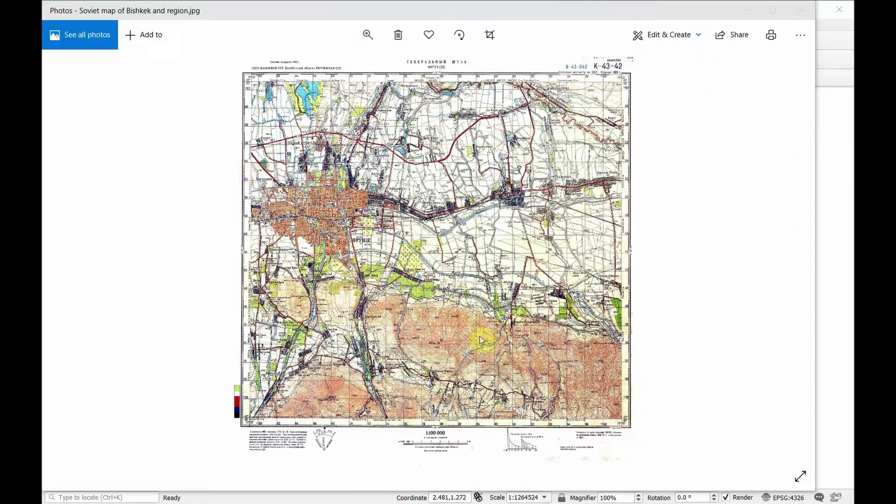
mouse_move(667, 204)
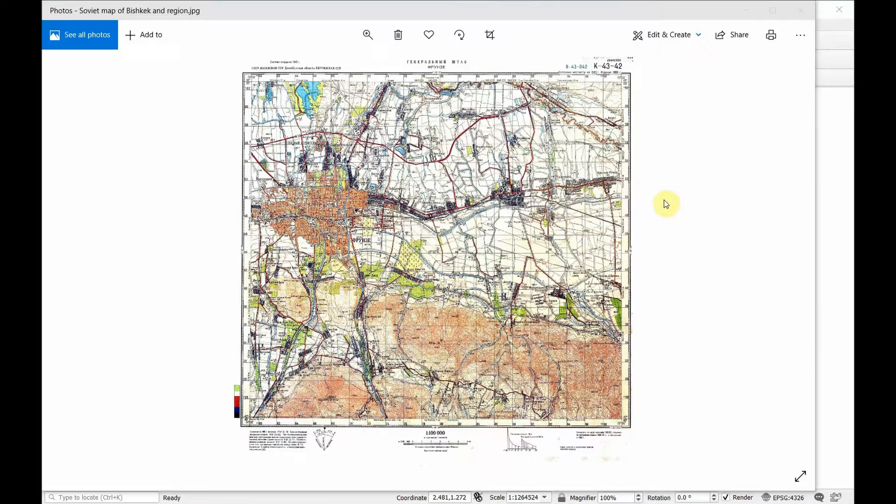
mouse_move(343, 222)
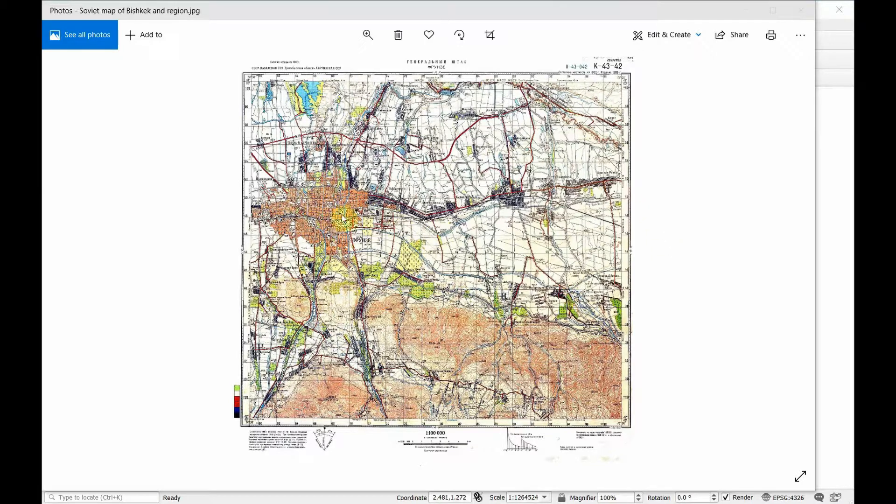
mouse_move(720, 259)
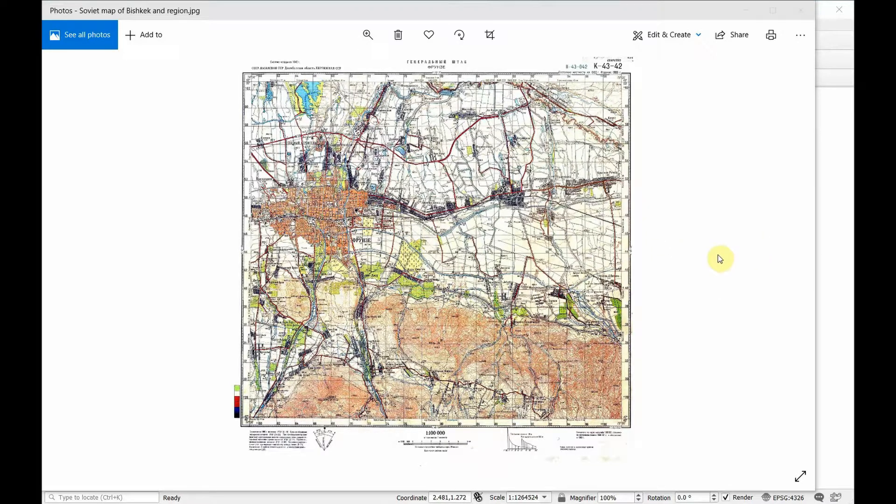
mouse_move(731, 241)
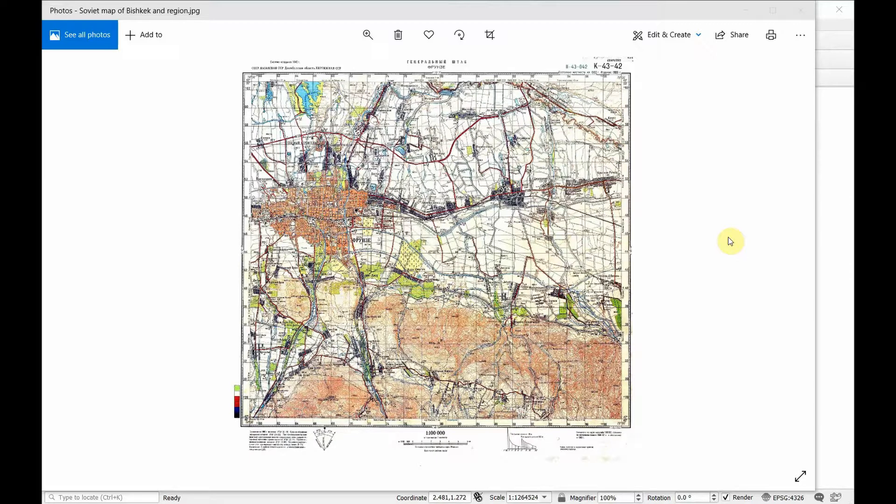
mouse_move(744, 255)
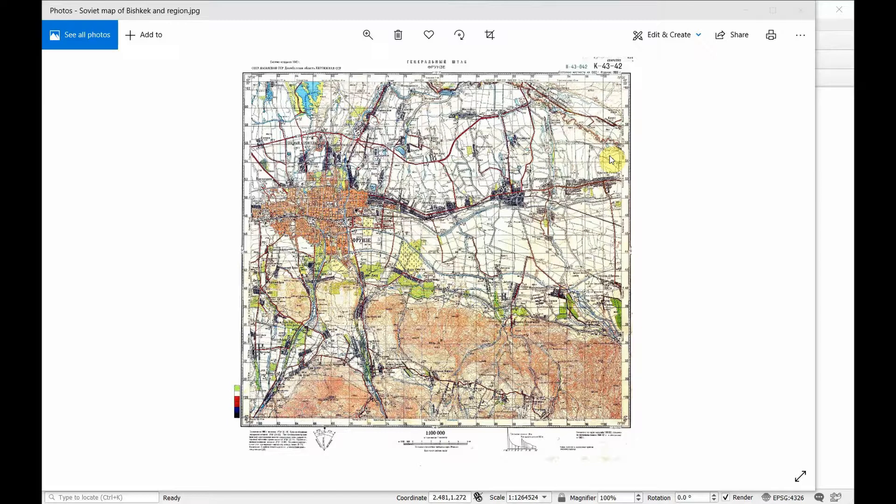
mouse_move(649, 168)
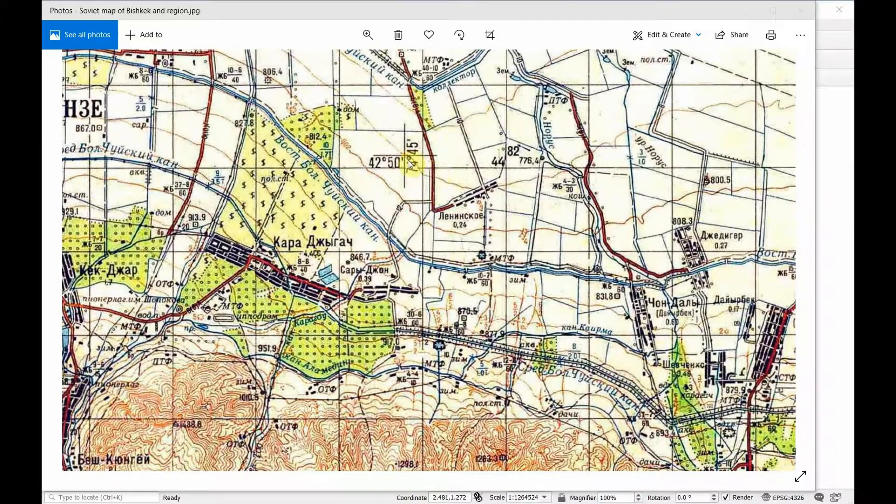
mouse_move(427, 183)
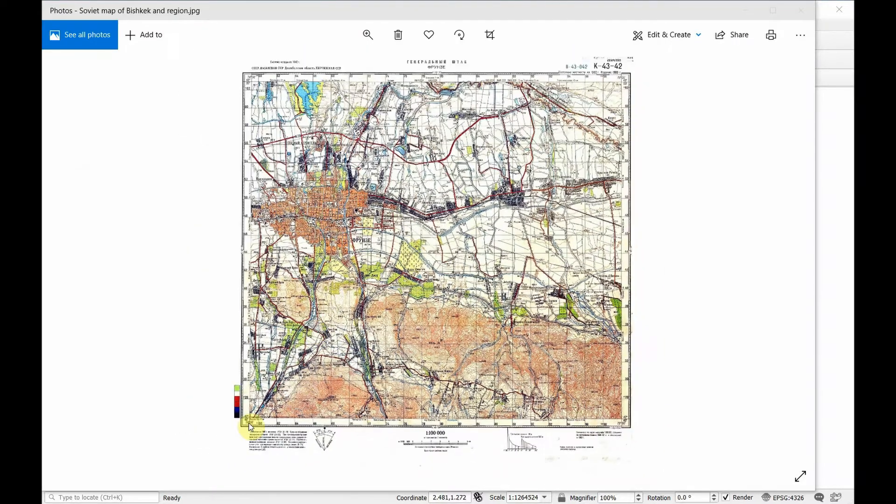
mouse_move(630, 83)
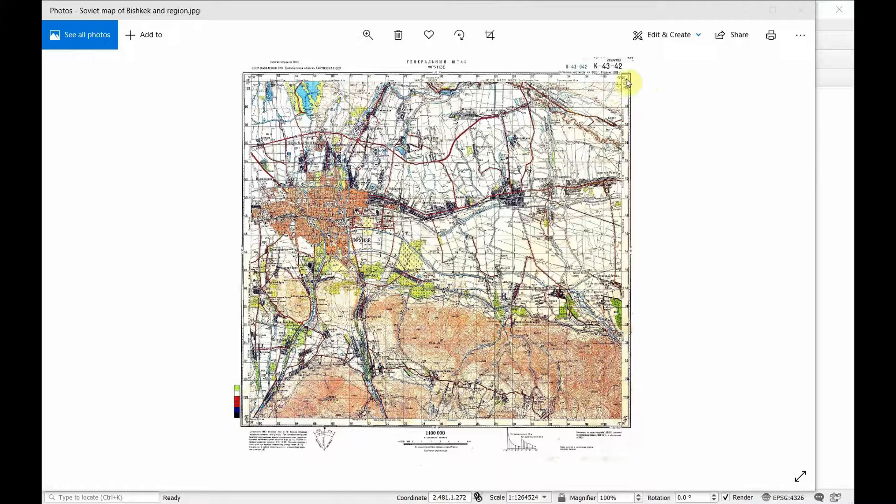
- Enable the Georeferencer GDAL plugin in the Plugin Manager and close it
left_click(368, 34)
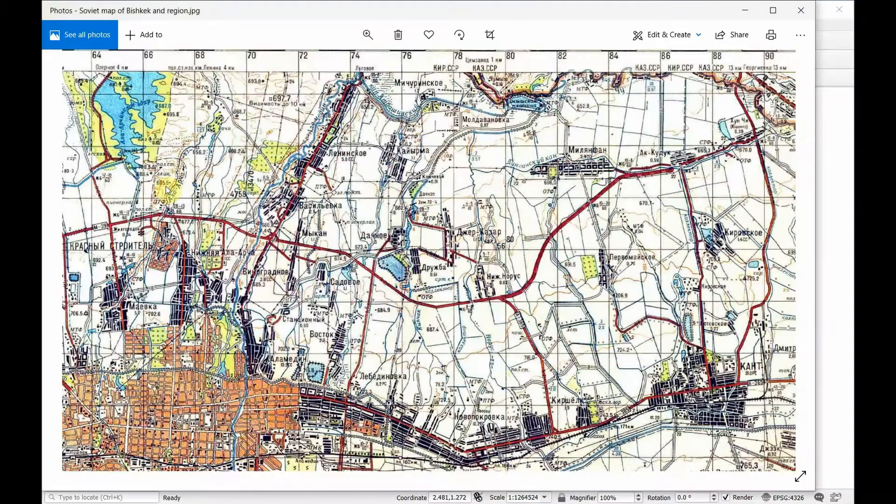
scroll("down", 3)
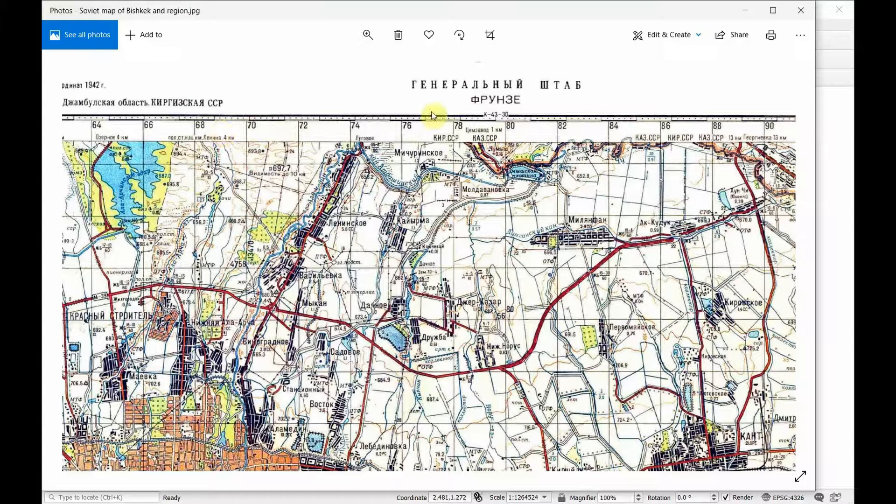
mouse_move(642, 103)
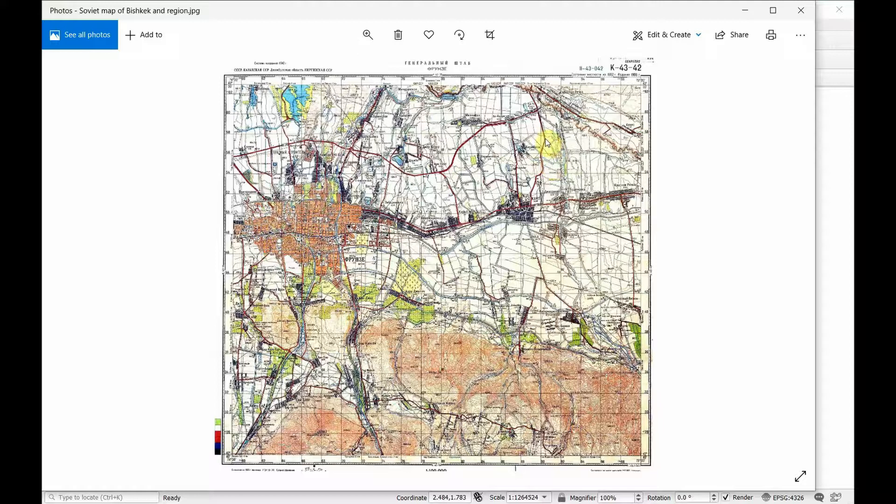
mouse_move(606, 43)
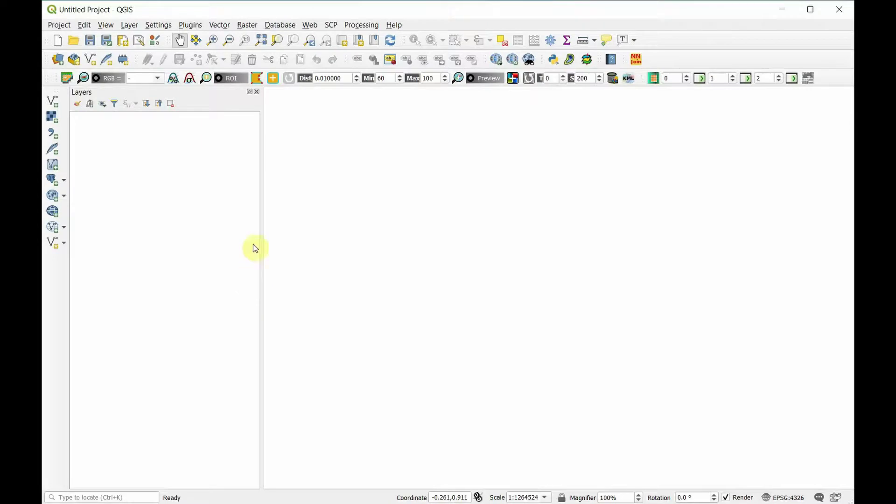
mouse_move(266, 173)
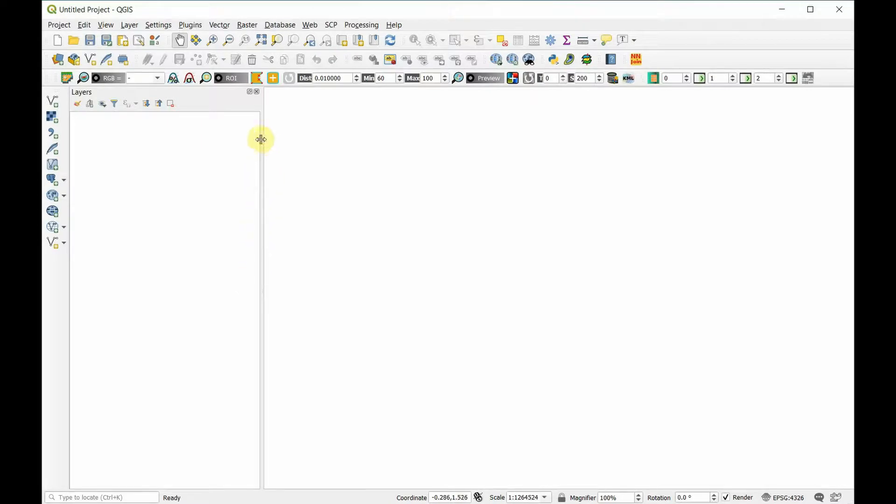
mouse_move(190, 24)
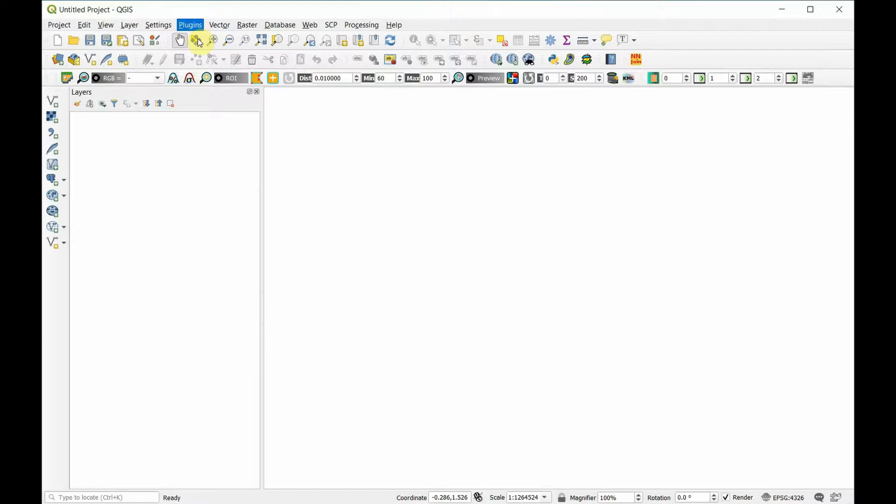
left_click(190, 24)
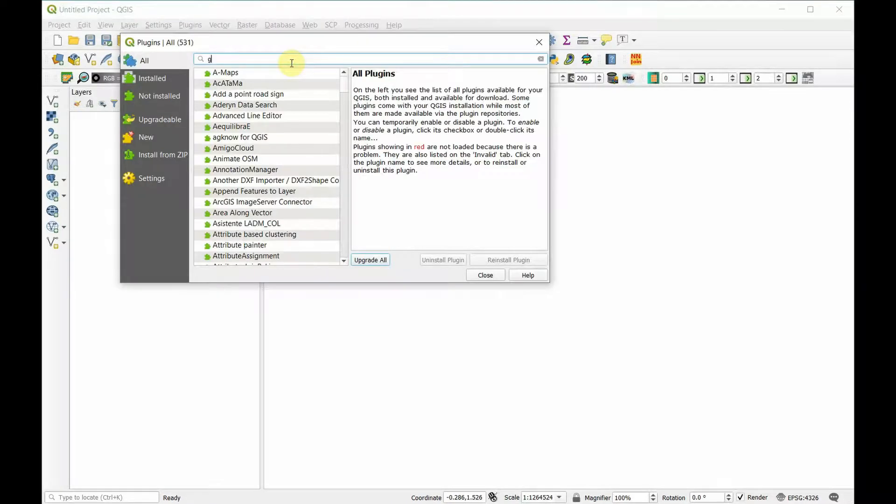
type("eor")
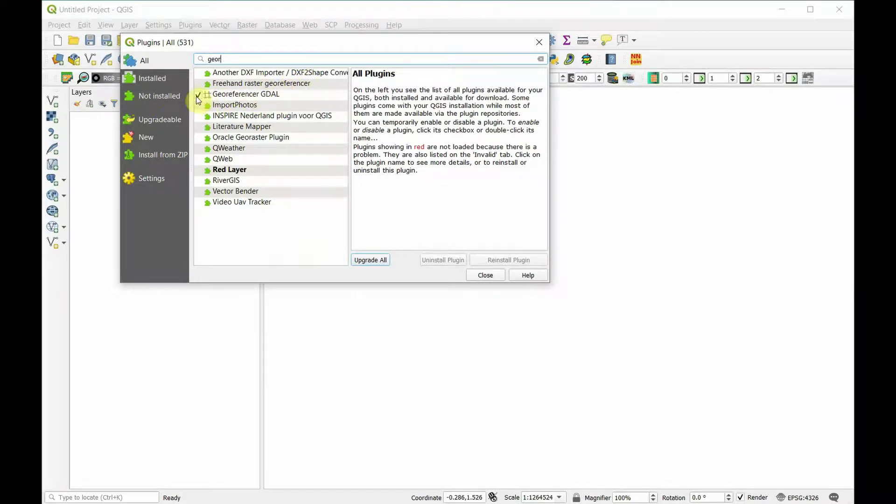
left_click(198, 94)
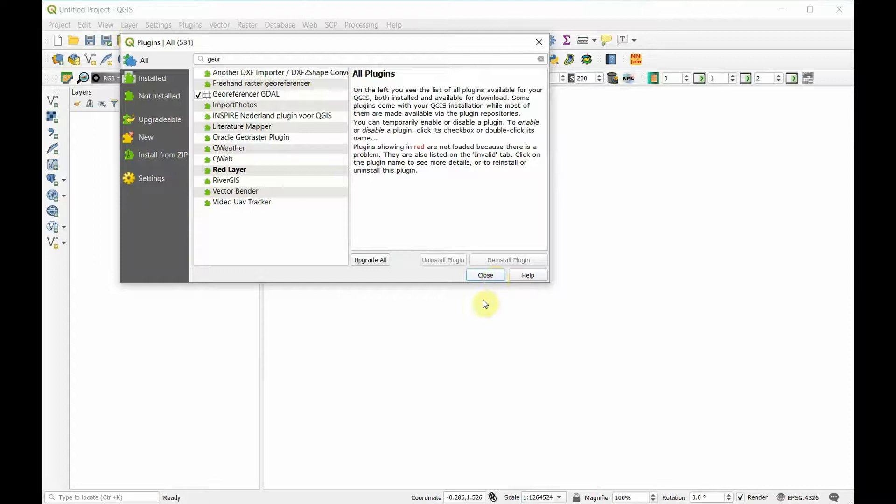
left_click(485, 274)
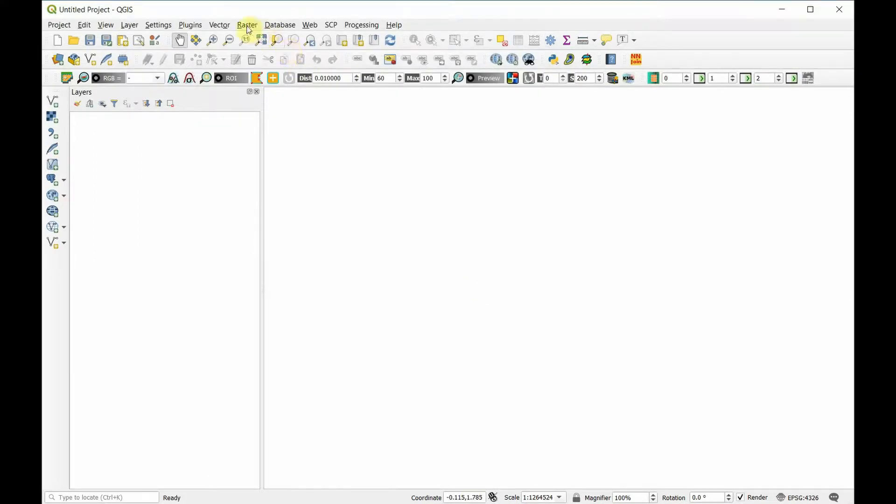
- Load the Soviet map of Bishkek into the Georeferencer and bring up Transformation Settings
left_click(246, 24)
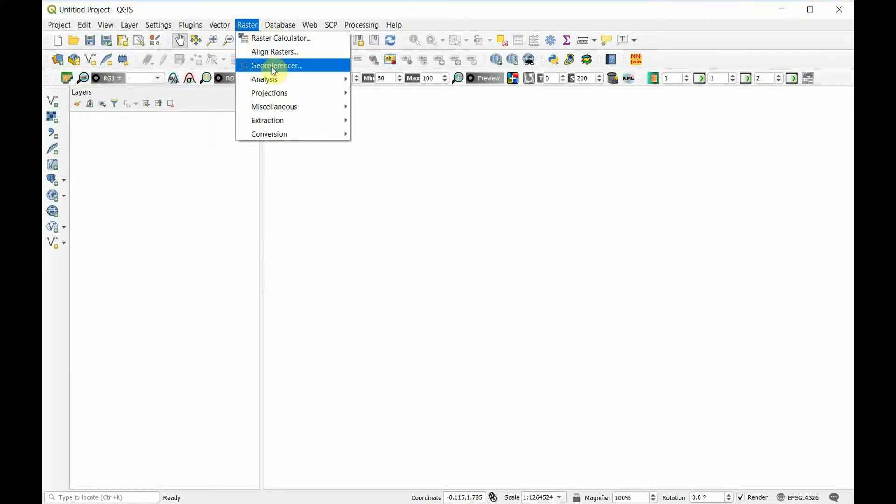
left_click(276, 65)
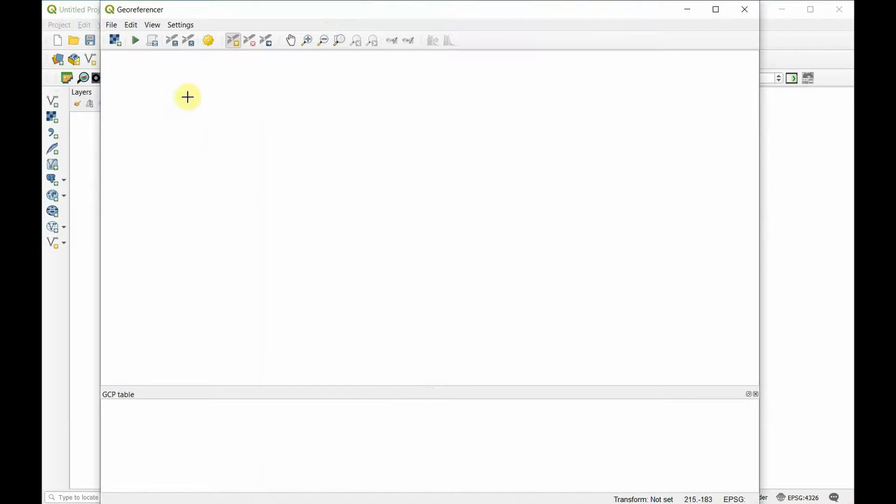
mouse_move(116, 39)
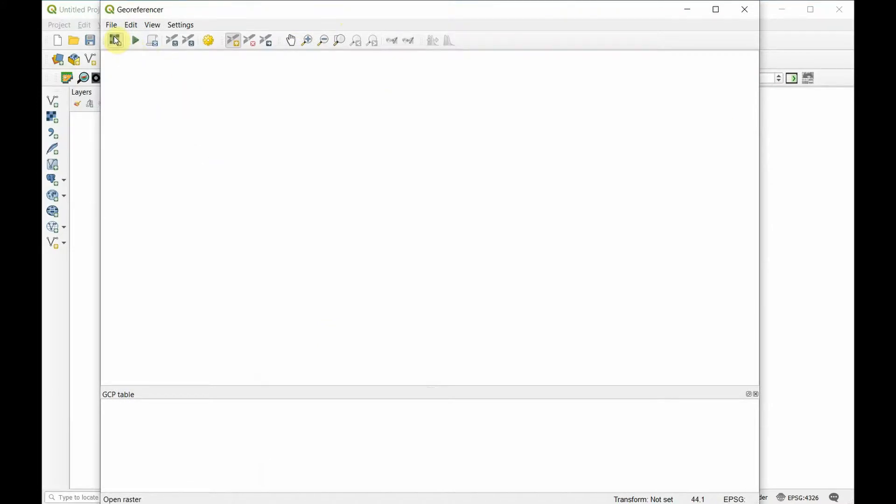
left_click(115, 39)
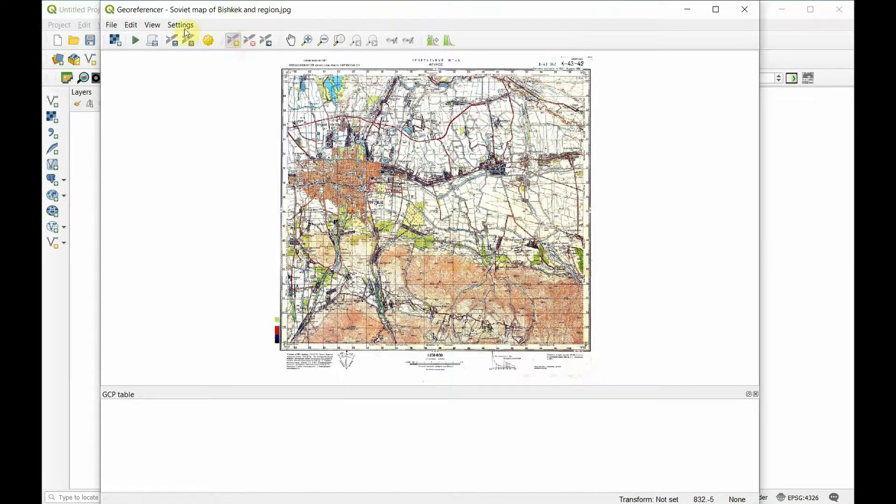
left_click(206, 40)
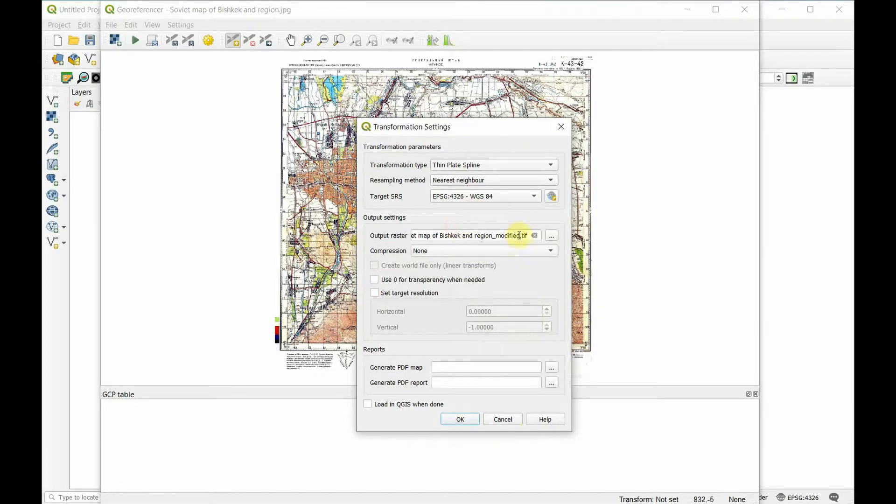
- Set Thin Plate Spline into WGS 84 with the output raster saved as a '_GR' TIF in Module 6
left_click(550, 235)
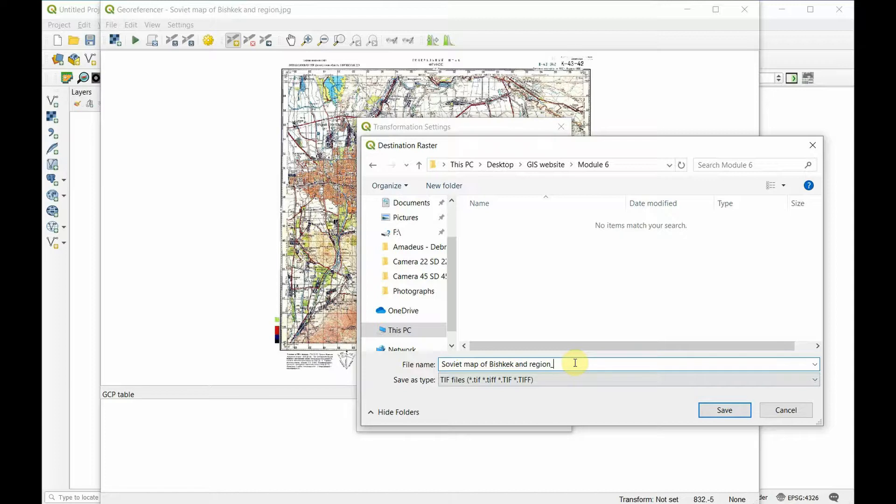
type("_GR")
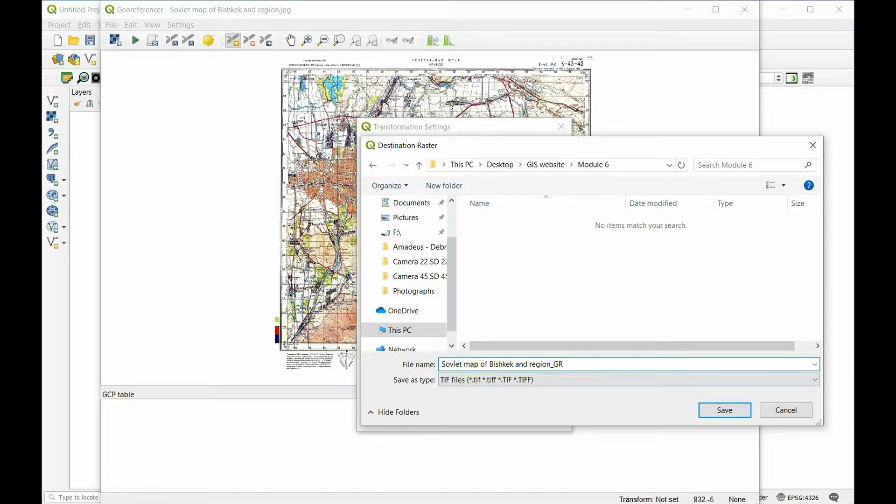
mouse_move(574, 383)
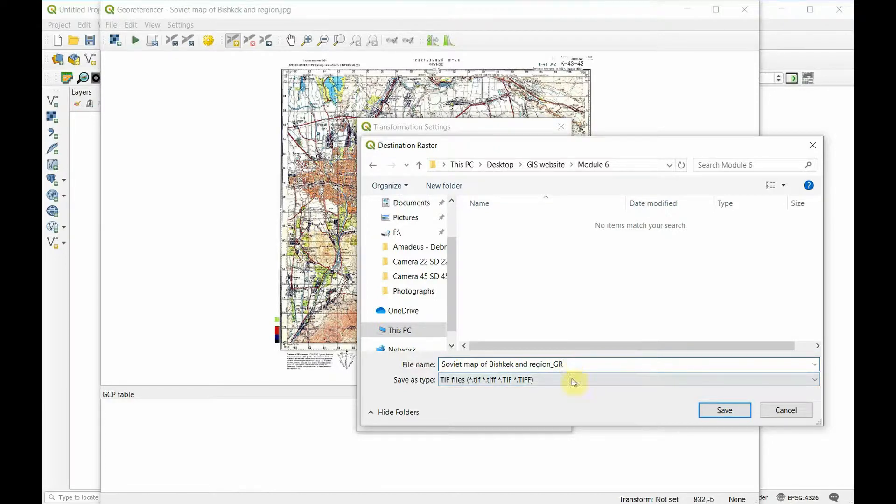
mouse_move(663, 365)
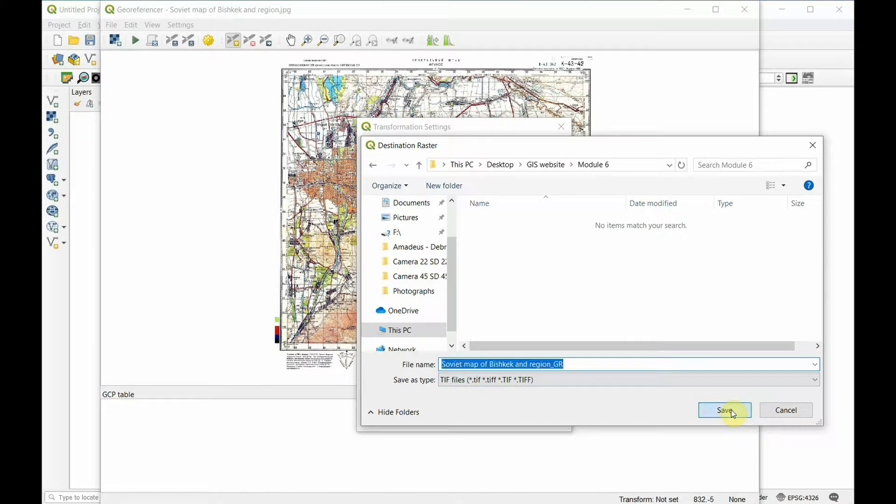
left_click(724, 411)
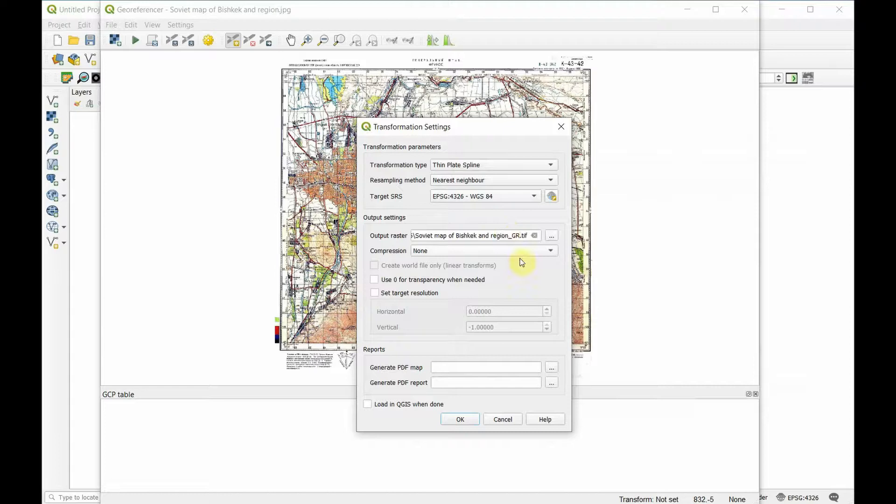
mouse_move(501, 395)
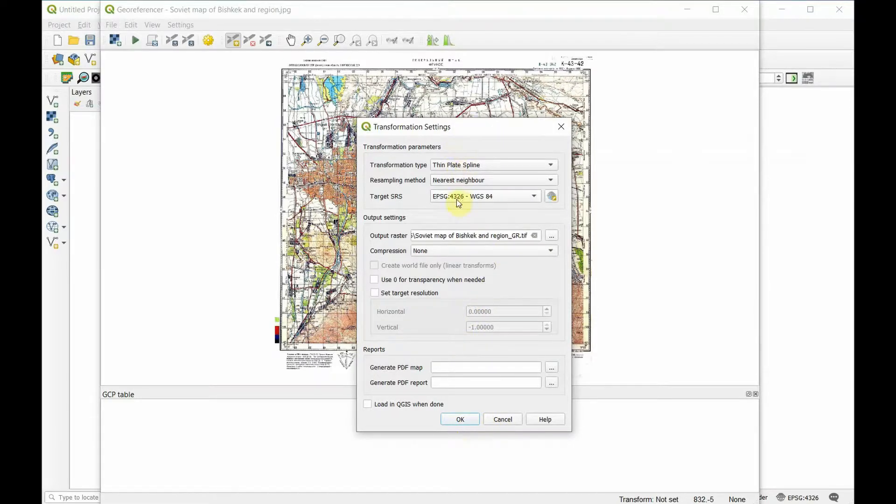
mouse_move(465, 263)
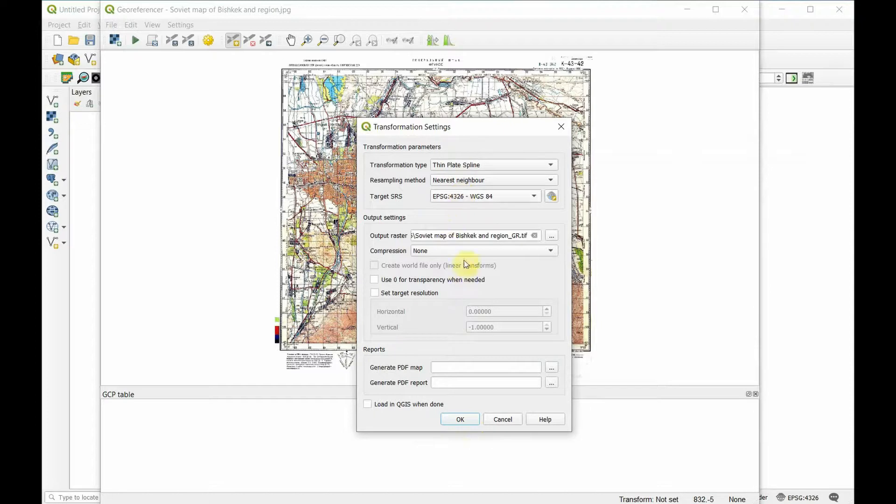
mouse_move(460, 420)
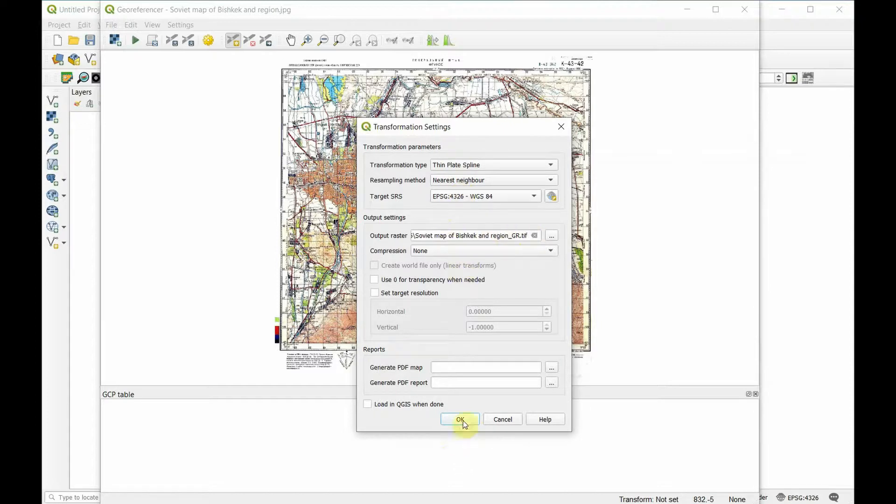
left_click(459, 419)
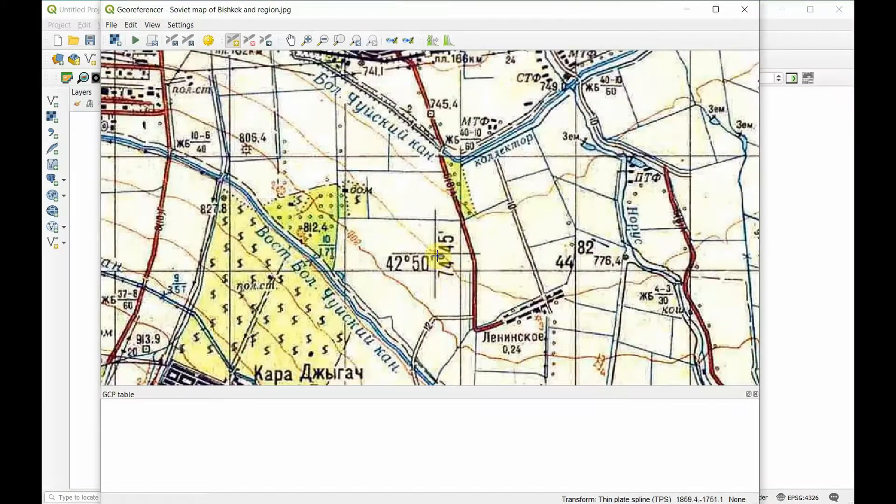
- Place the first control point at a grid corner with longitude 74° and latitude 42°
left_click(233, 39)
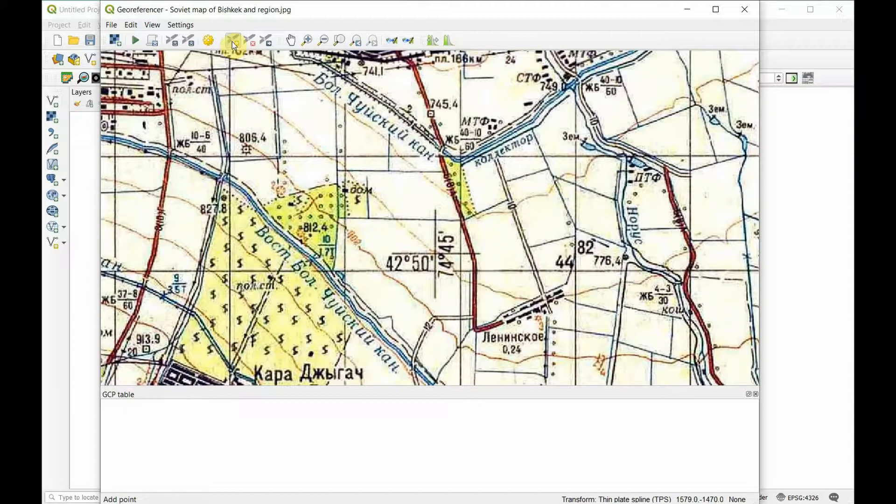
mouse_move(233, 43)
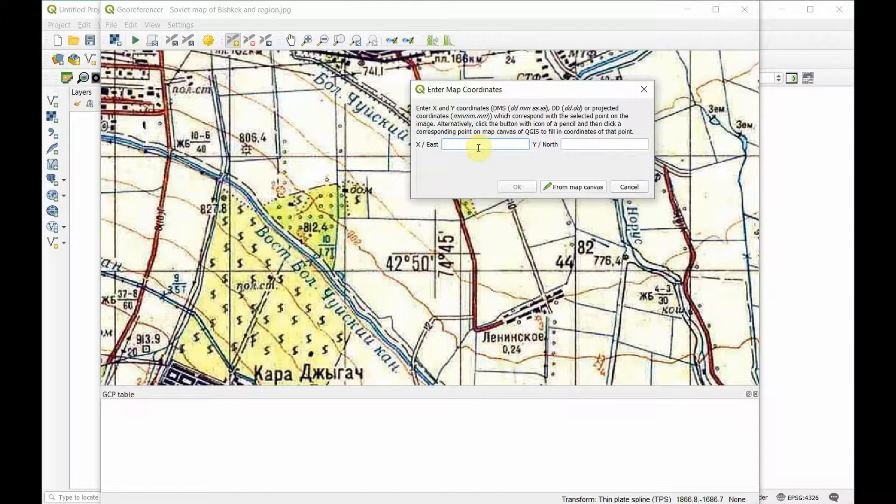
type("74 45 00")
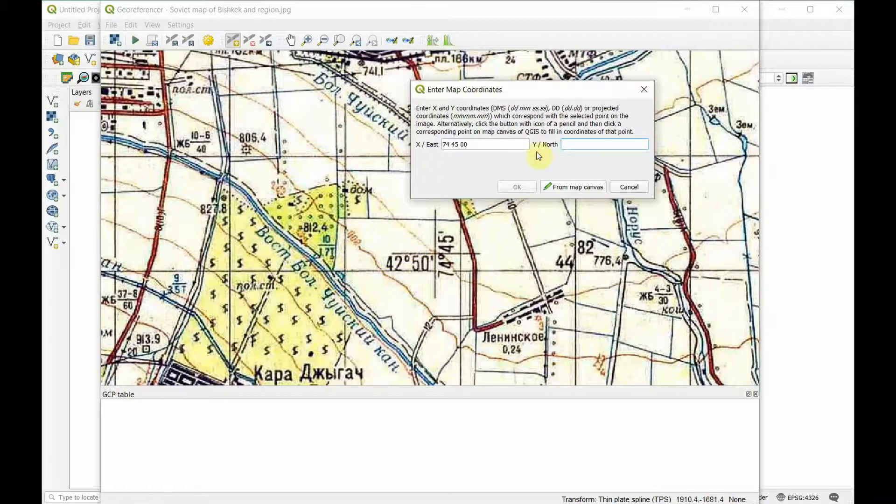
type("42 50 00")
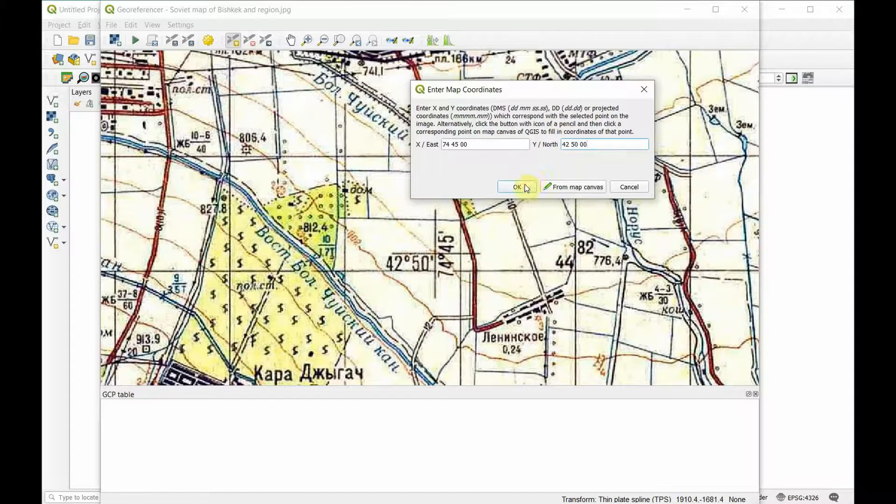
left_click(517, 186)
type("74")
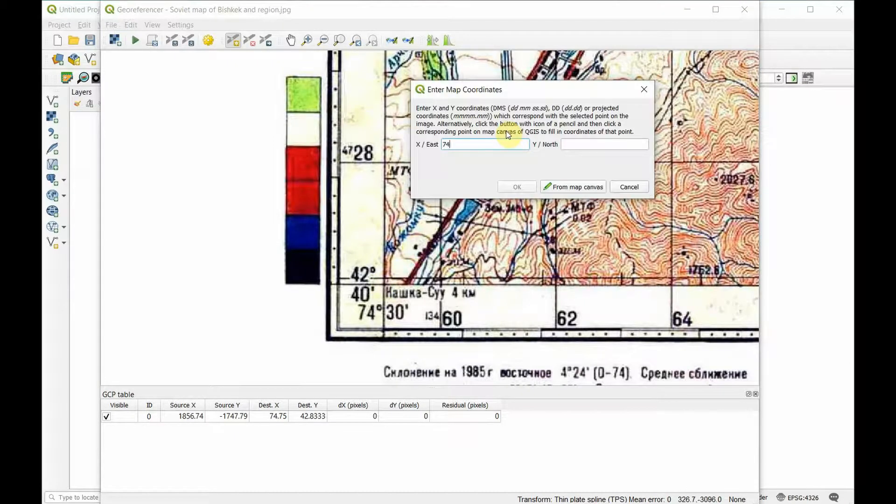
- Add the remaining corner points, including 75°00′ 43°00′ and 74°30′ 43°00′
left_click(517, 187)
type("5 00 00")
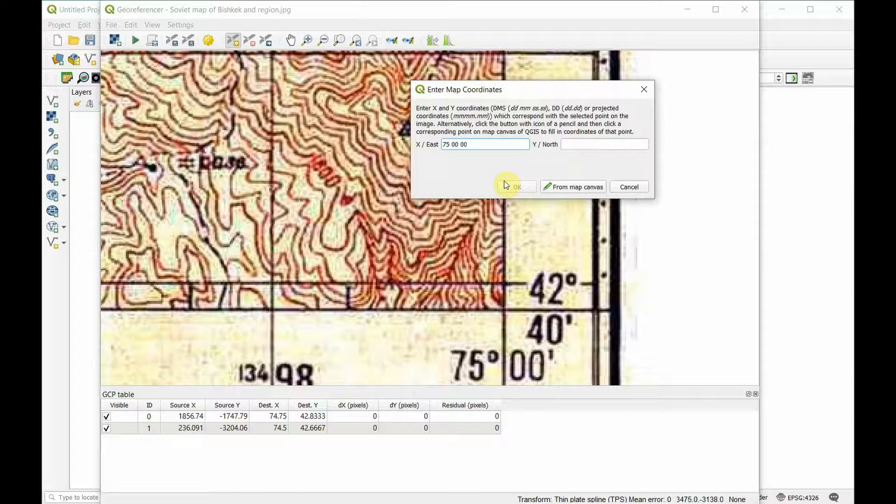
left_click(515, 187)
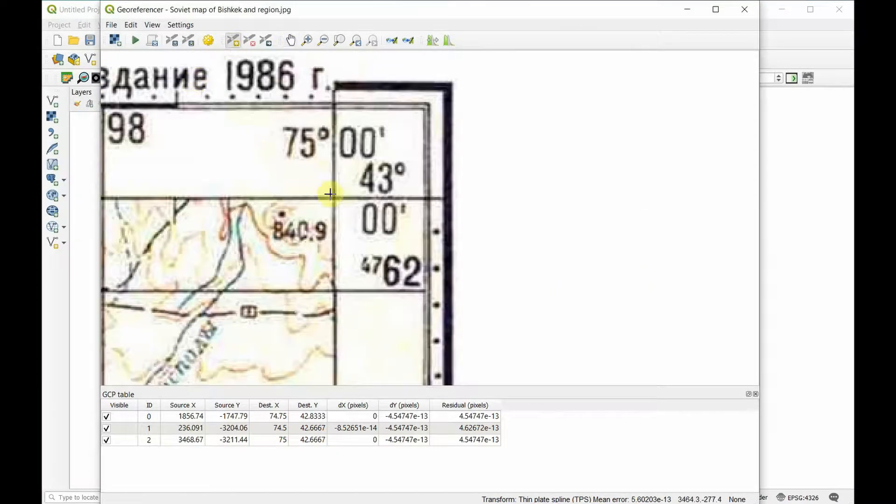
left_click(328, 194)
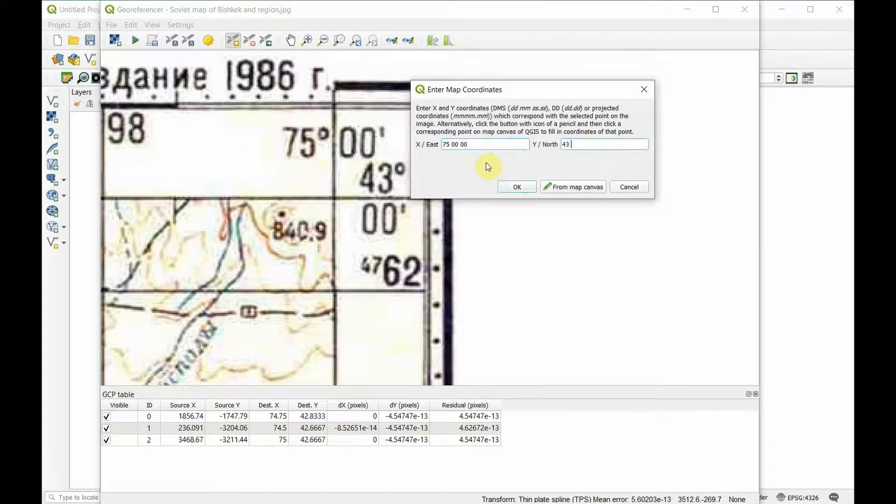
left_click(518, 187)
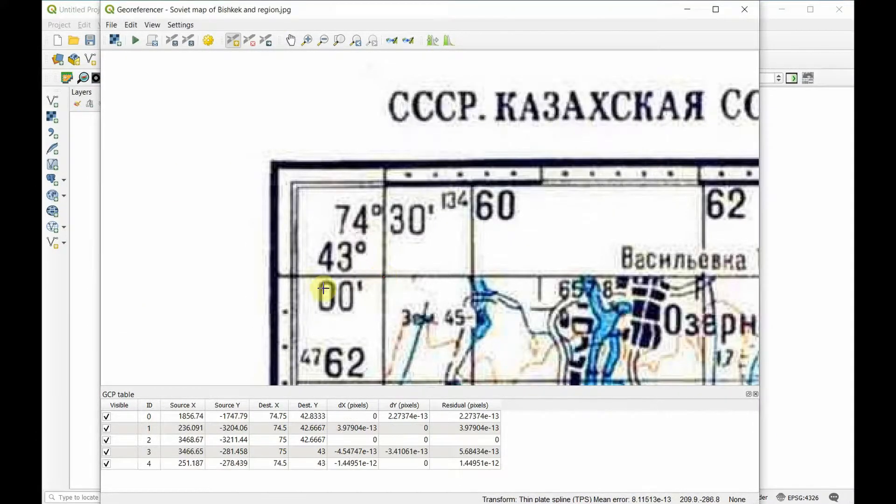
left_click(357, 39)
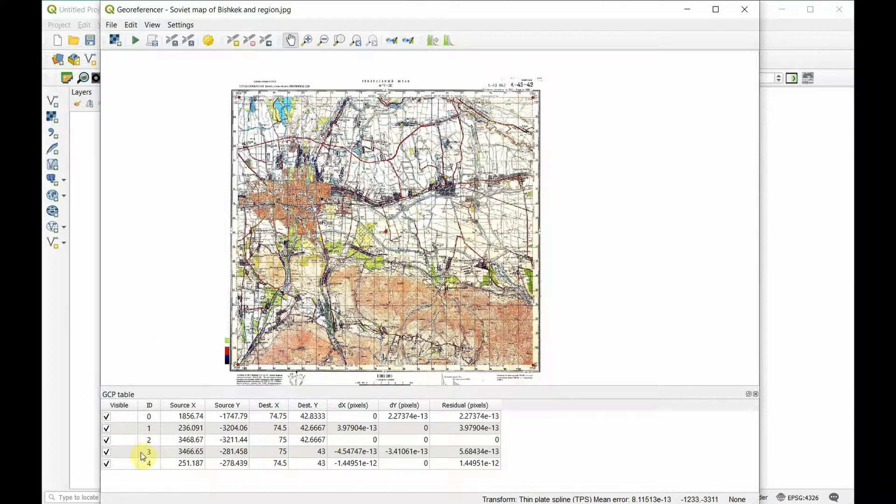
mouse_move(313, 246)
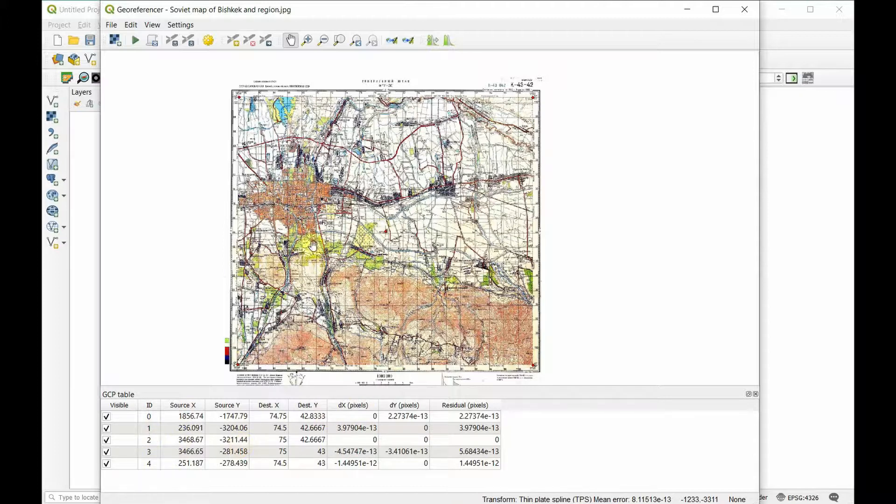
mouse_move(136, 42)
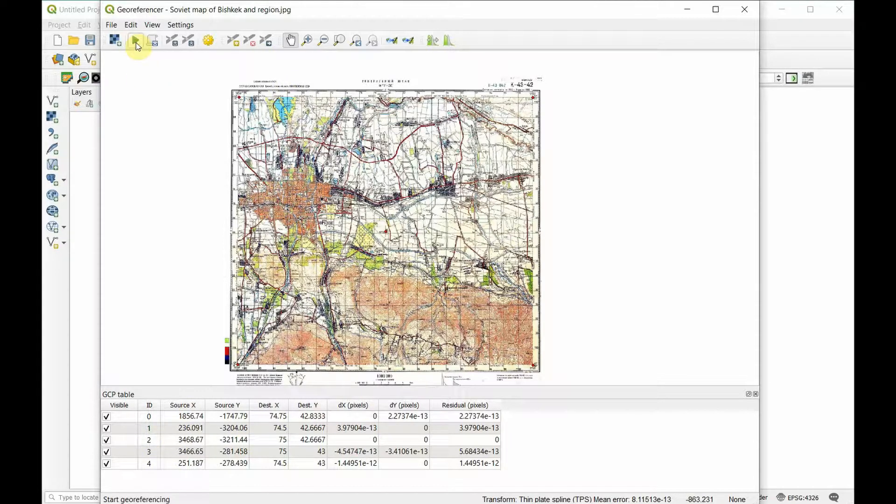
- Run the georeferencing from the five control points and minimize the Georeferencer
left_click(137, 39)
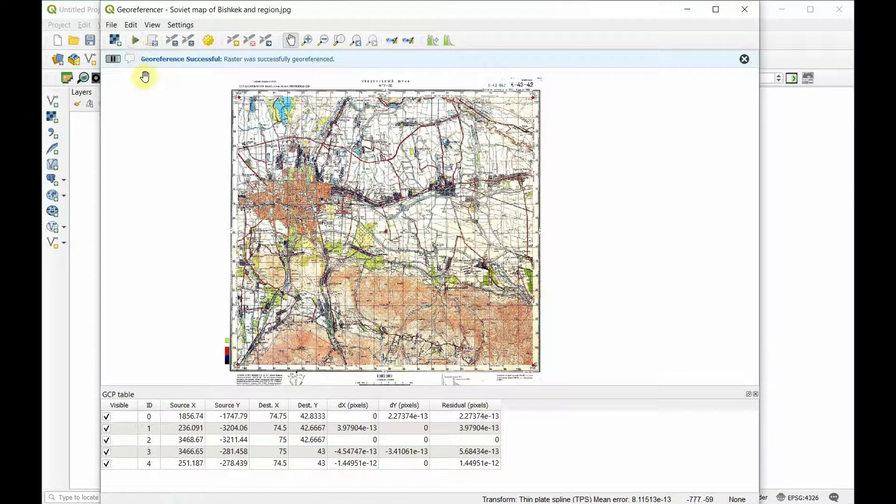
mouse_move(697, 13)
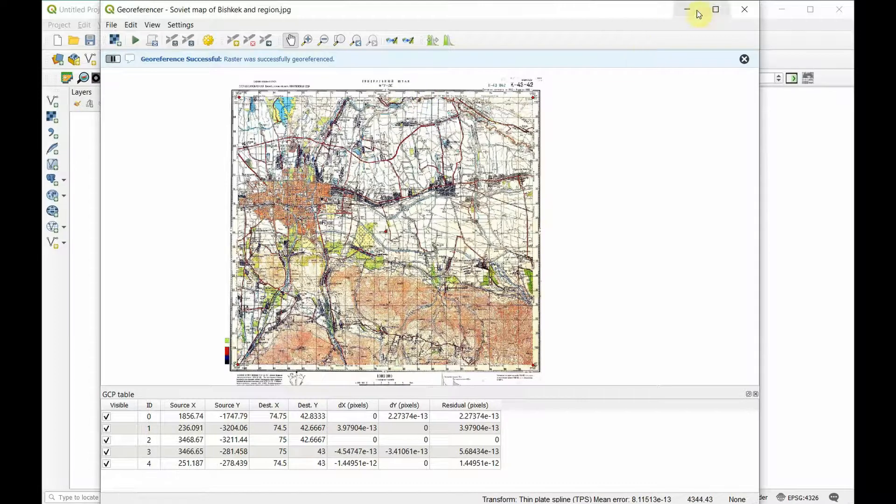
left_click(743, 9)
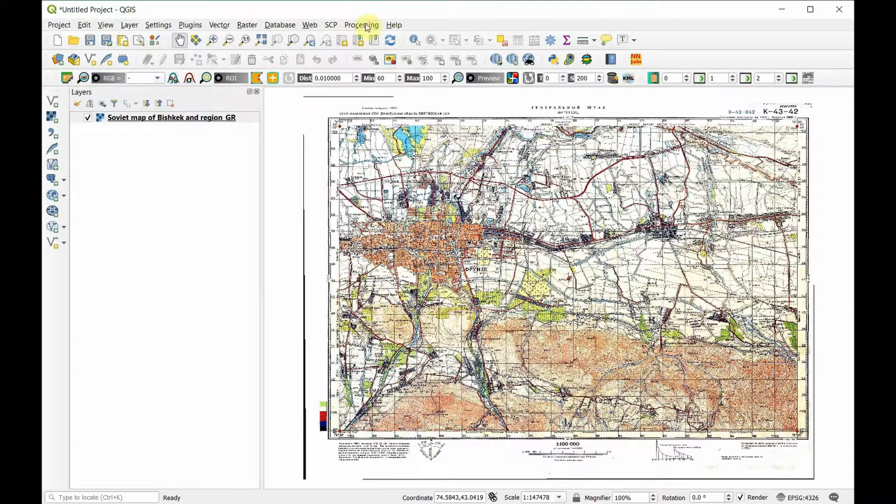
- Set the georeferenced map to about 53% opacity and toggle the OpenStreetMap basemap beneath it
left_click(309, 24)
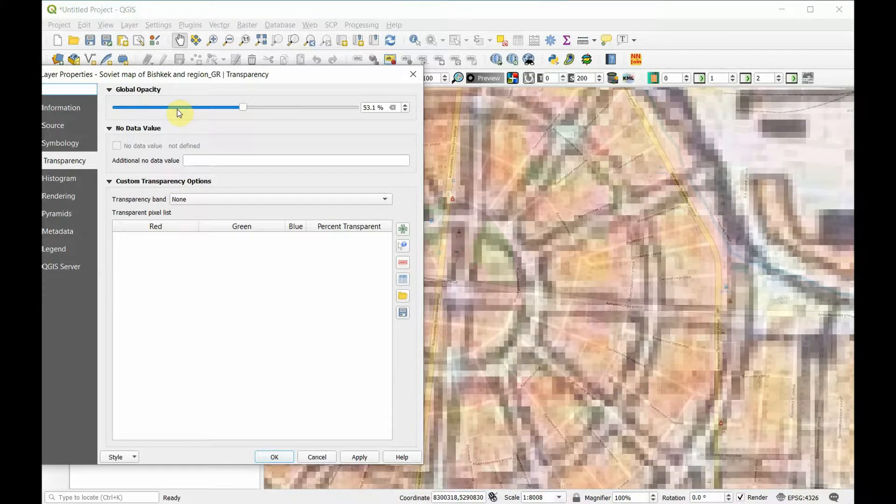
left_click(274, 457)
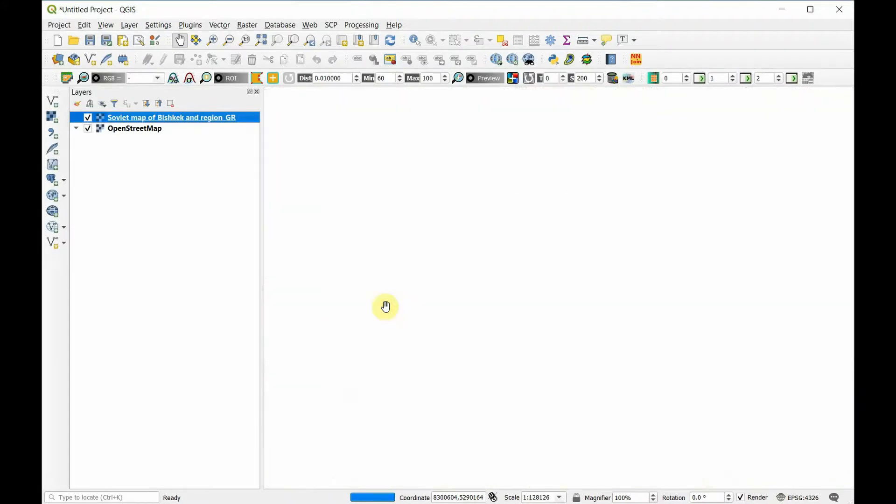
scroll("down", 3)
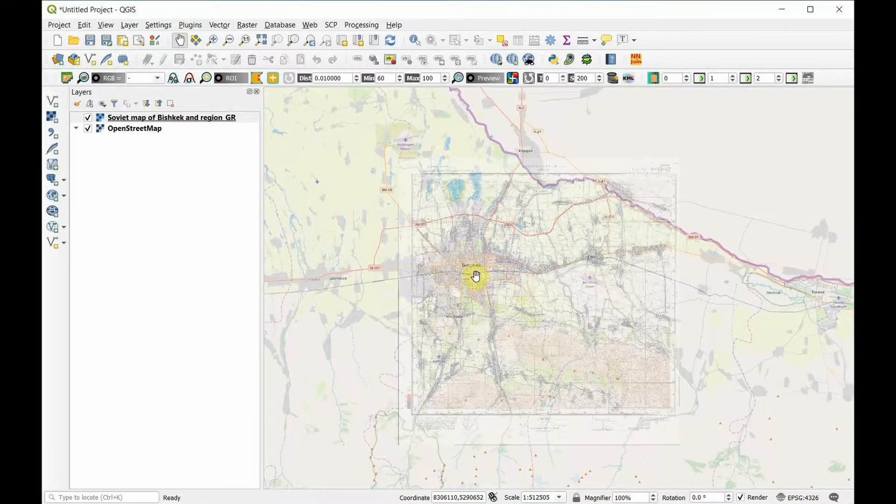
left_click(87, 128)
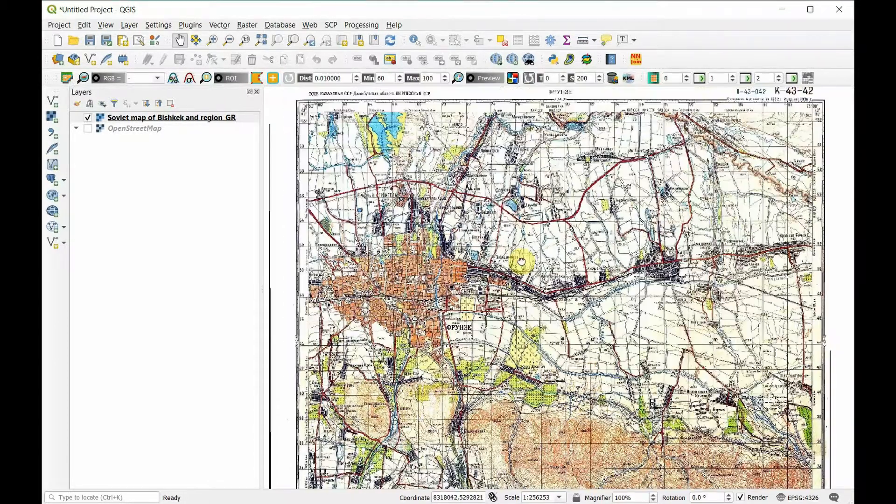
left_click_drag(520, 261, 523, 240)
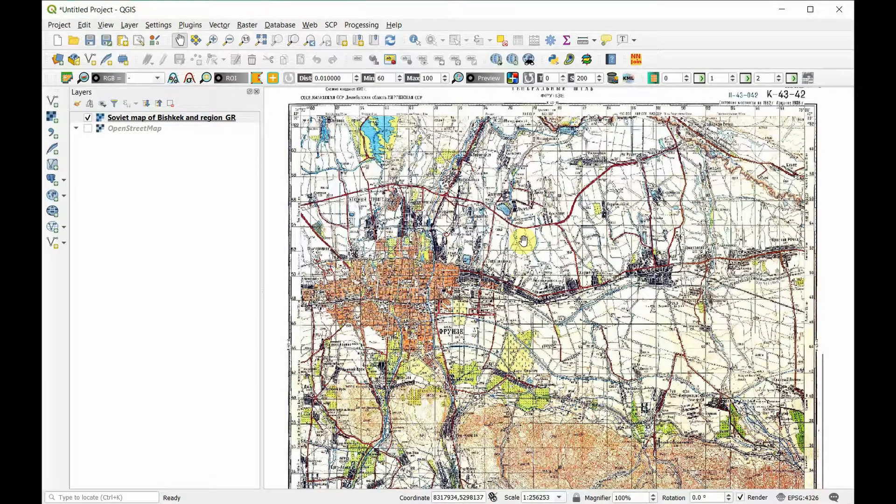
mouse_move(525, 258)
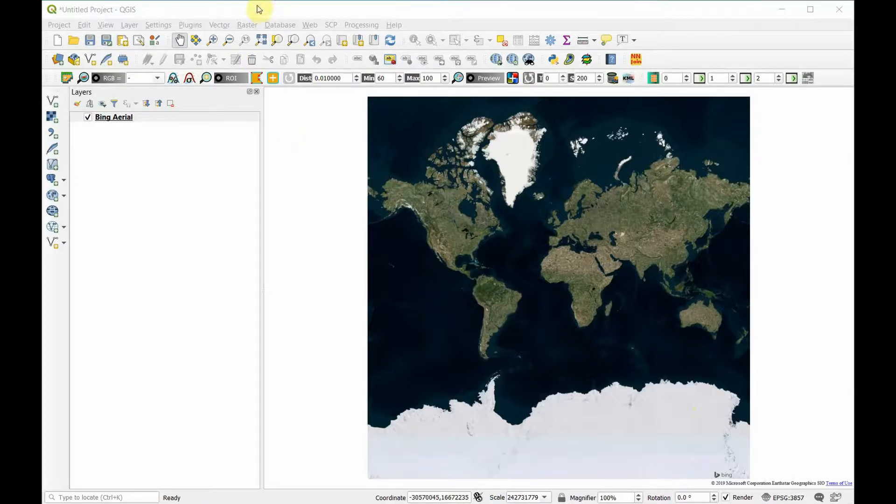
- Load the 1961 image DS009022007DV160_a.tif into the Georeferencer
left_click(247, 25)
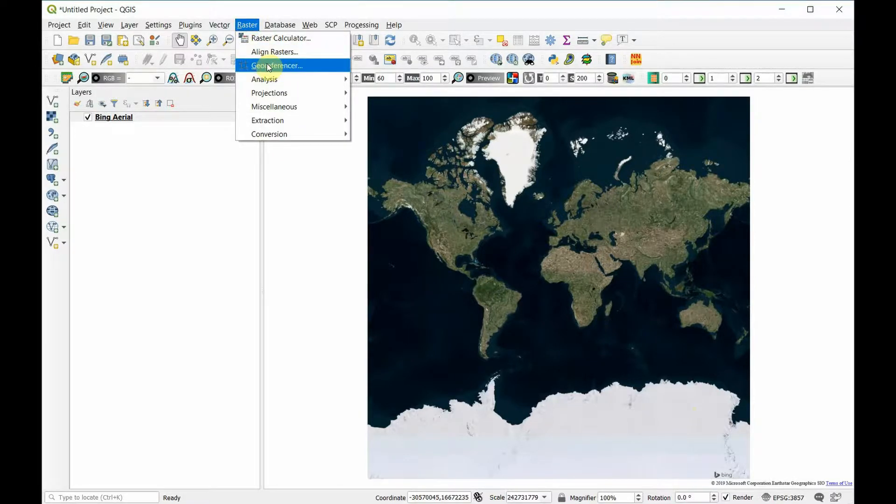
left_click(276, 66)
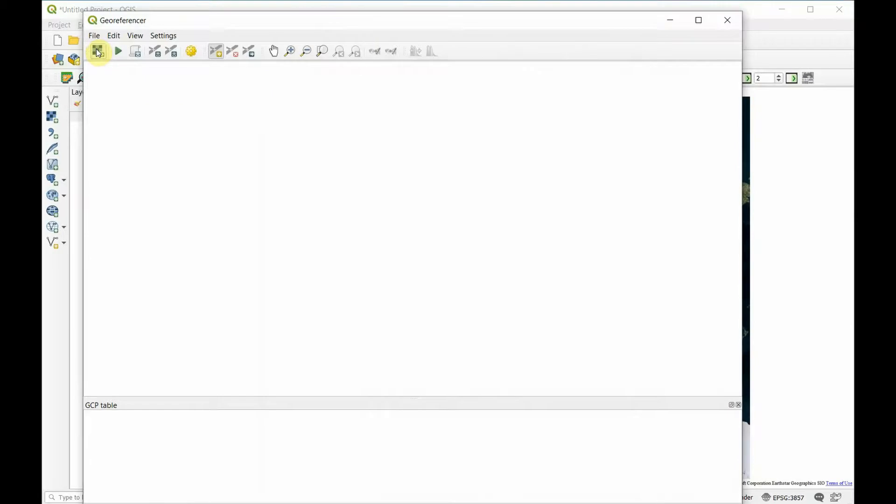
left_click(97, 50)
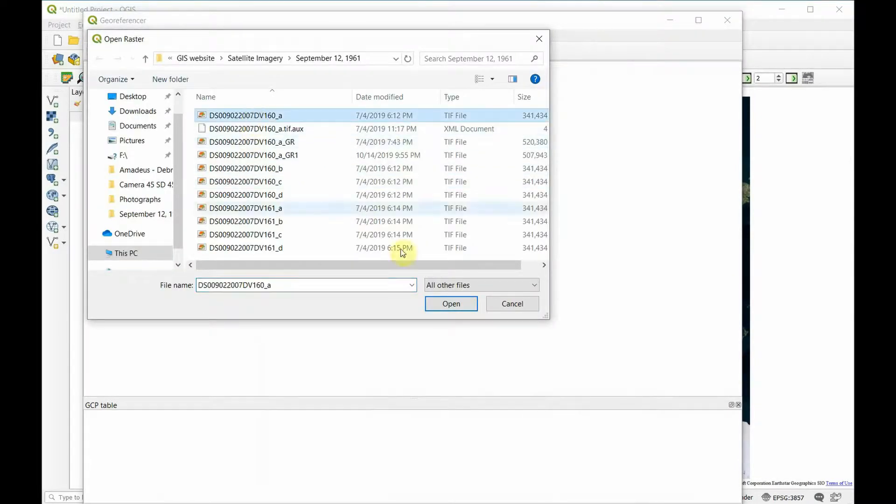
left_click(451, 304)
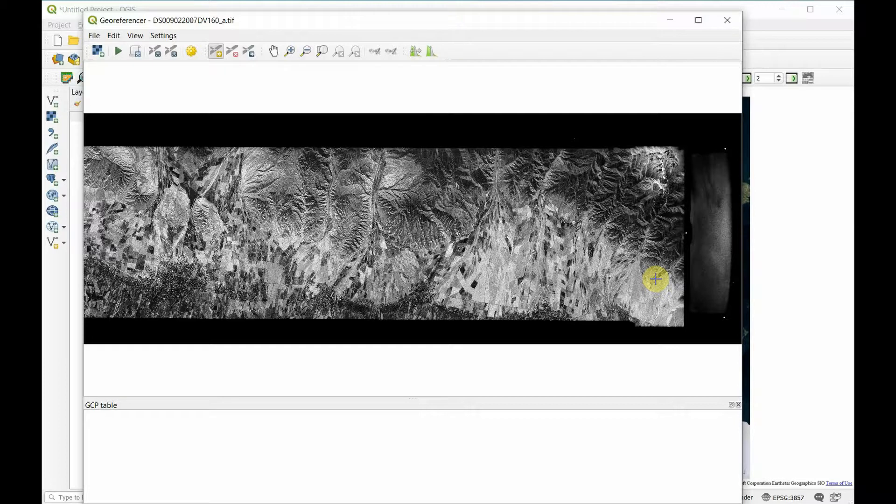
mouse_move(569, 121)
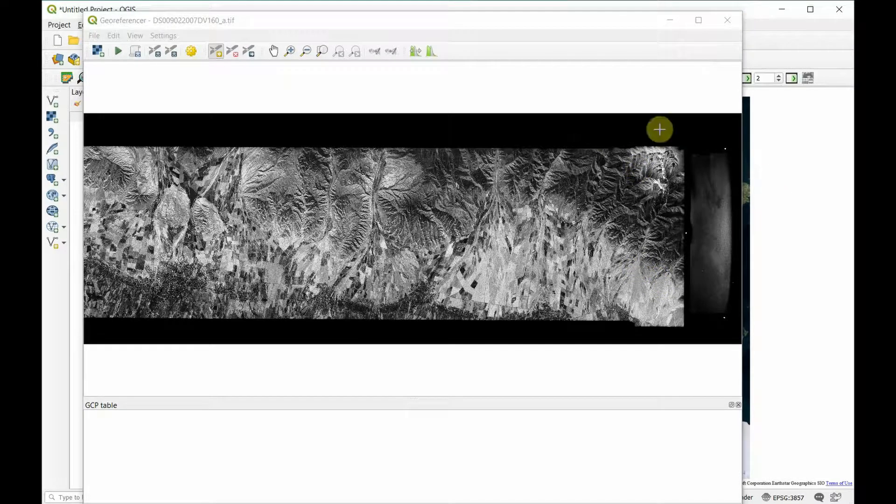
left_click(727, 21)
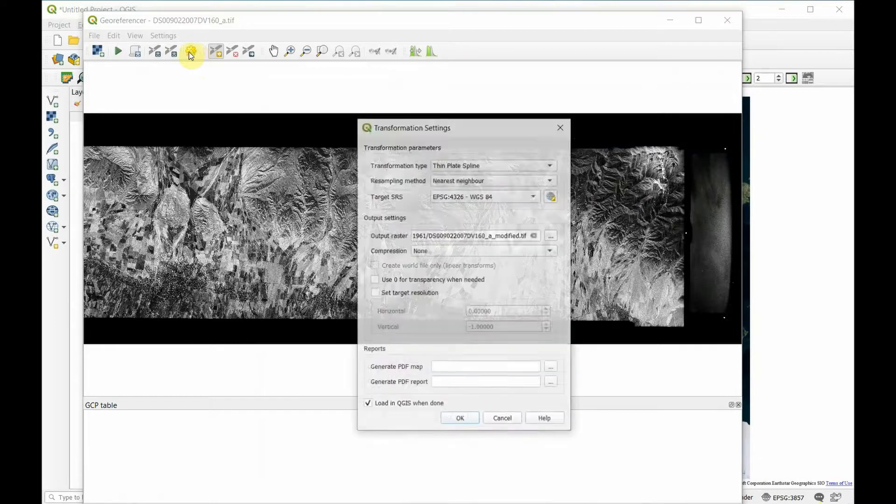
- Set the target SRS to the project's EPSG:3857 WGS 84 / Pseudo-Mercator and confirm
left_click(532, 196)
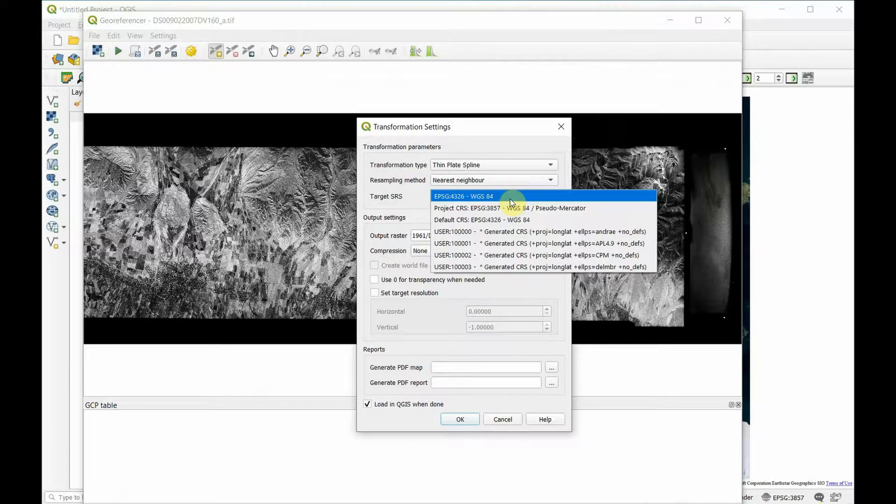
left_click(510, 208)
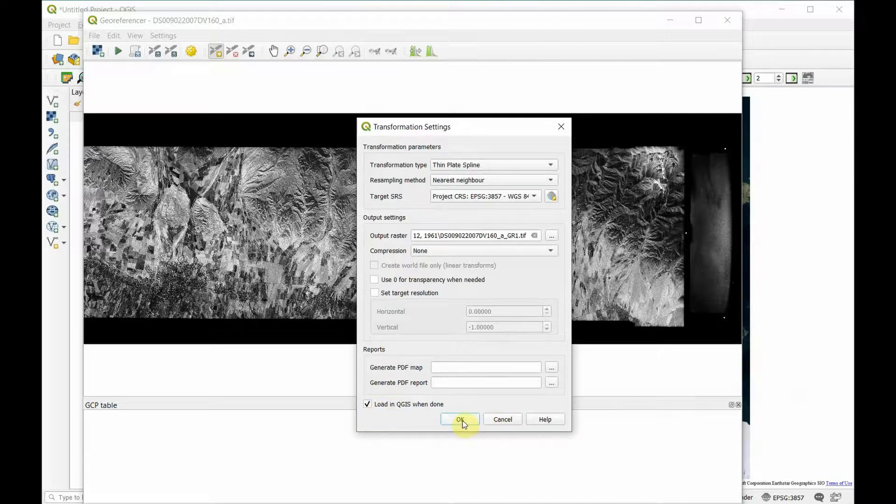
left_click(460, 419)
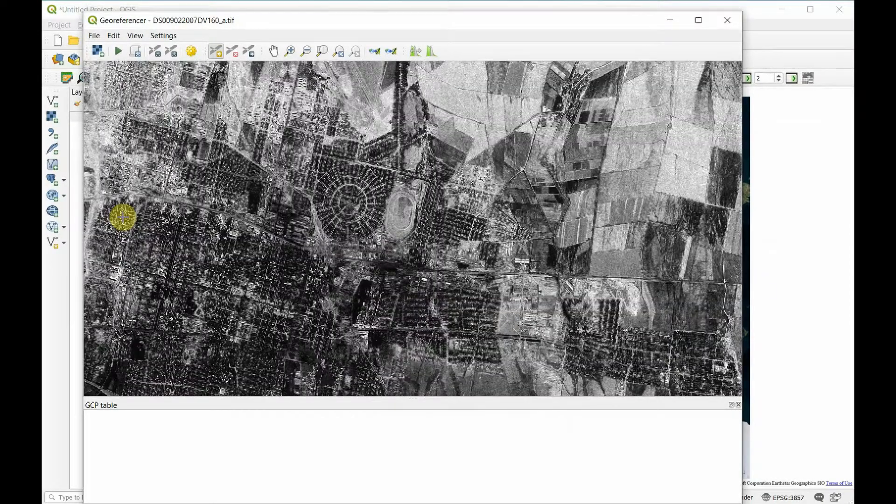
- Pan the 1961 image to the town with the radial street plan and racetrack
left_click_drag(121, 217, 296, 175)
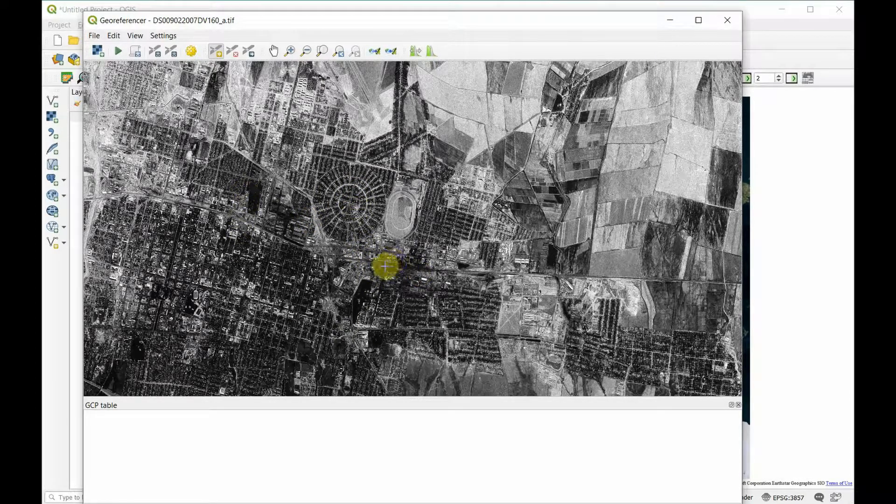
- Zoom the Bing Aerial basemap to the matching racetrack district of the city
right_click(114, 117)
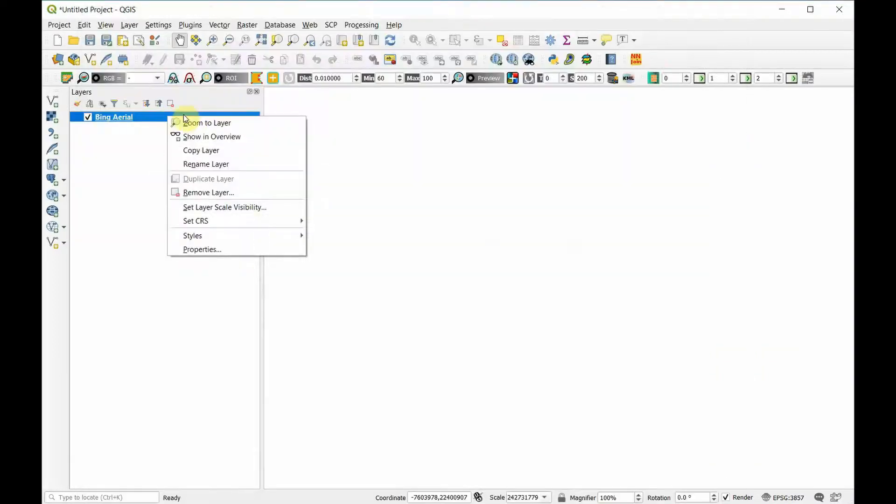
left_click(207, 124)
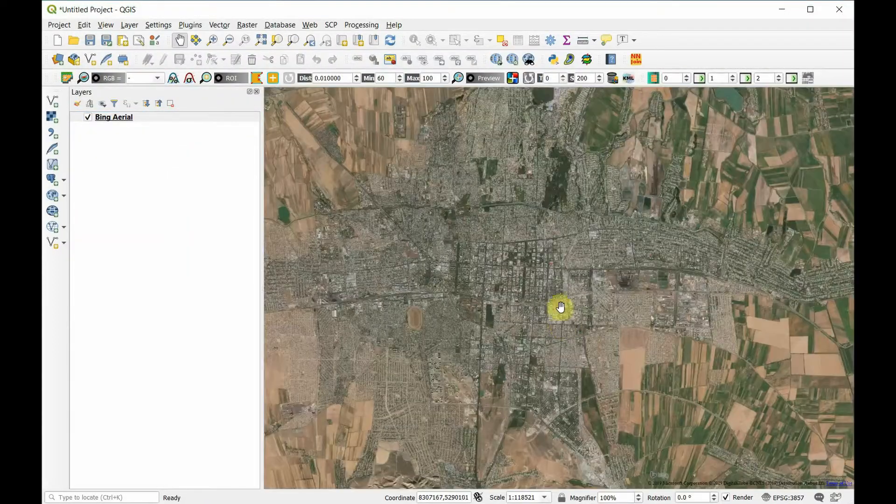
left_click_drag(560, 306, 442, 320)
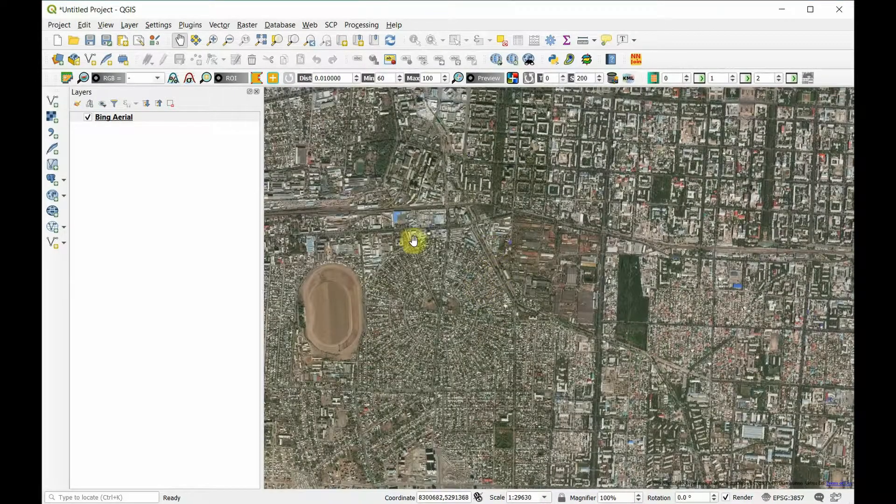
left_click_drag(415, 240, 617, 345)
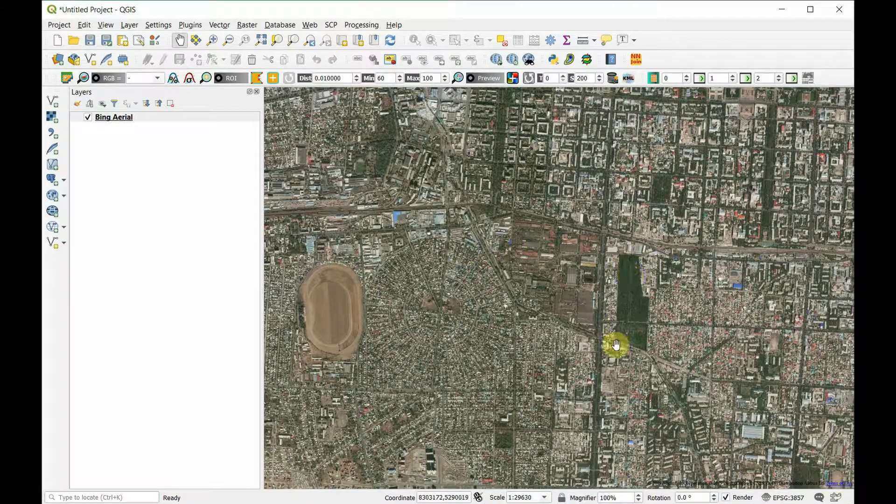
left_click_drag(616, 345, 570, 262)
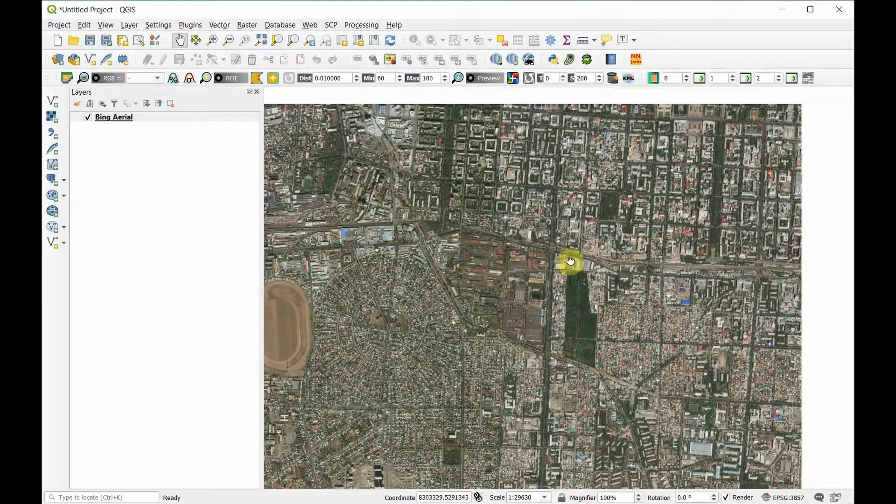
scroll("down", 3)
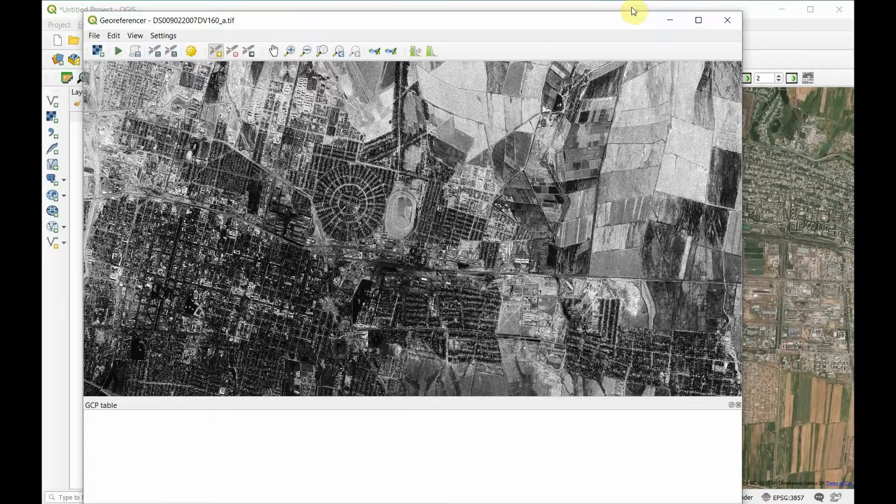
- Place a control point at the radial streets' centre and link it to the same spot on Bing Aerial
left_click(243, 290)
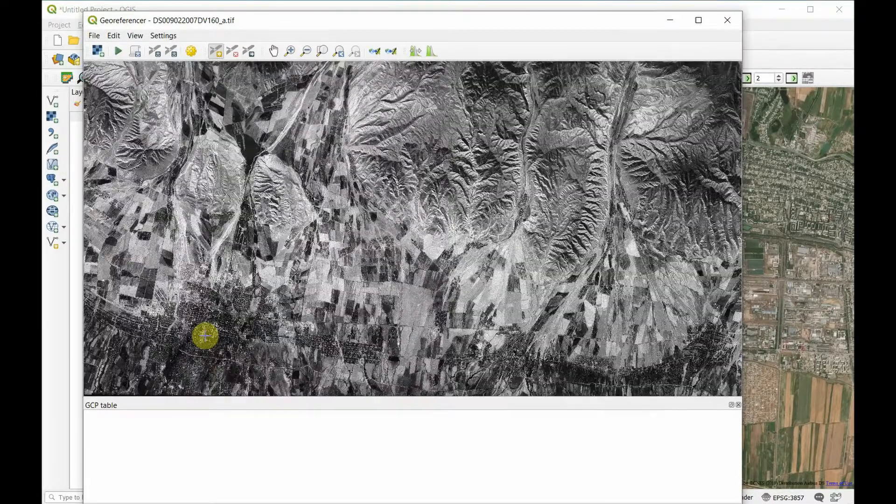
left_click(323, 50)
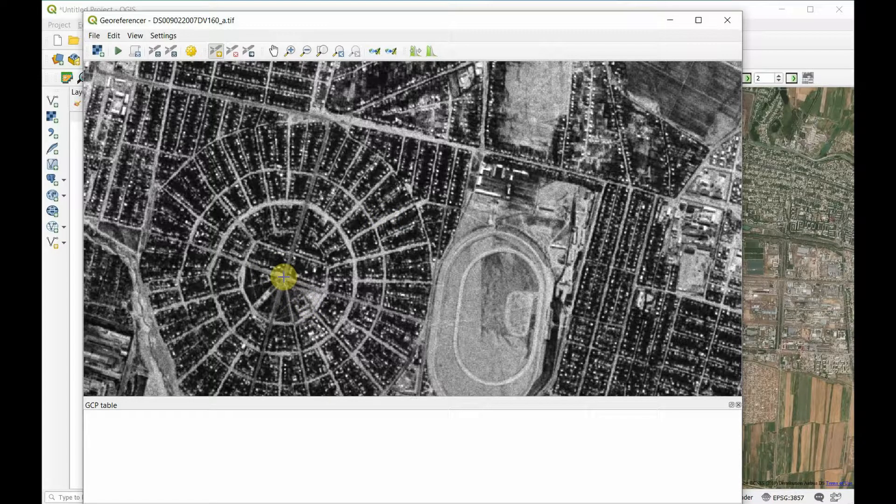
left_click(284, 279)
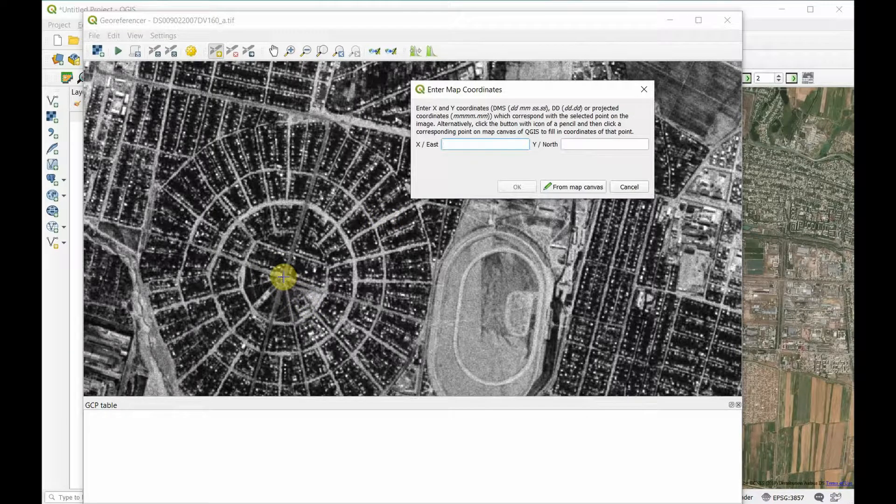
left_click(485, 144)
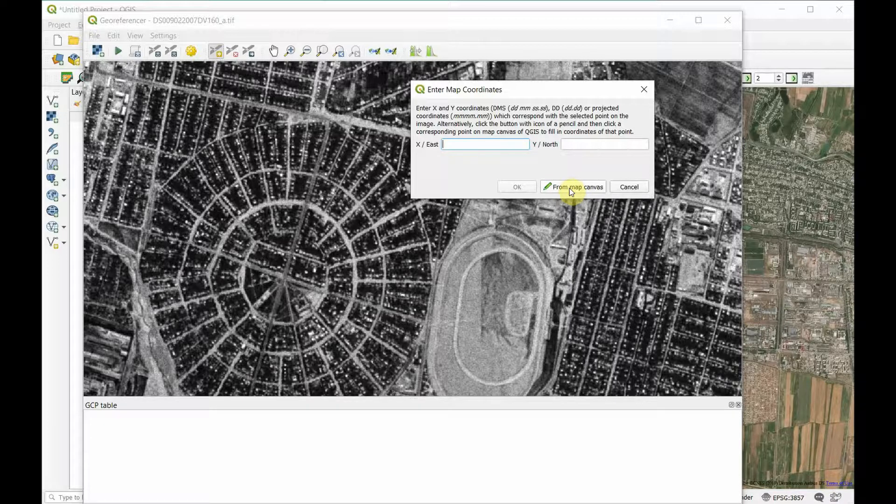
left_click(574, 186)
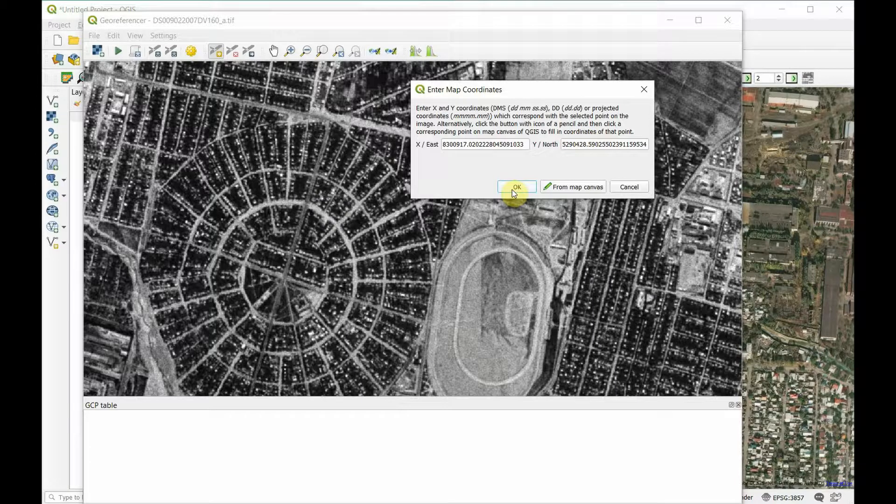
left_click(517, 187)
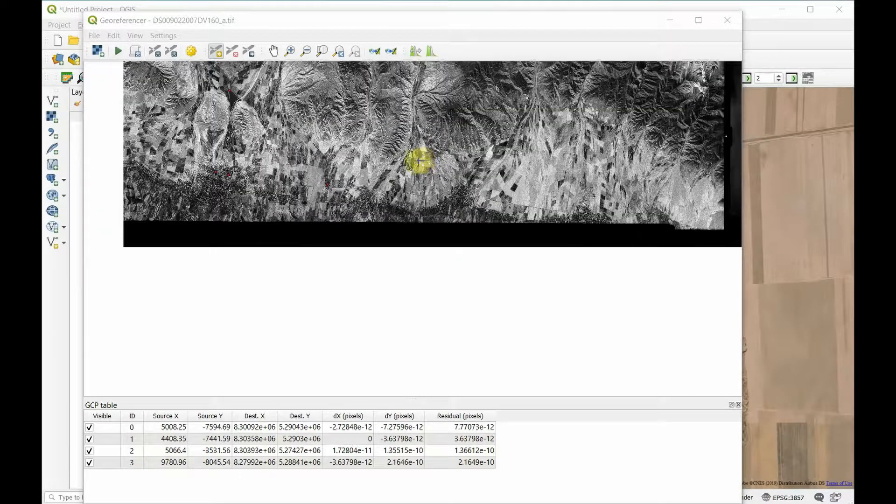
- Run georeferencing to load the _GR1 layer, then close the Georeferencer discarding the GCPs
left_click(323, 51)
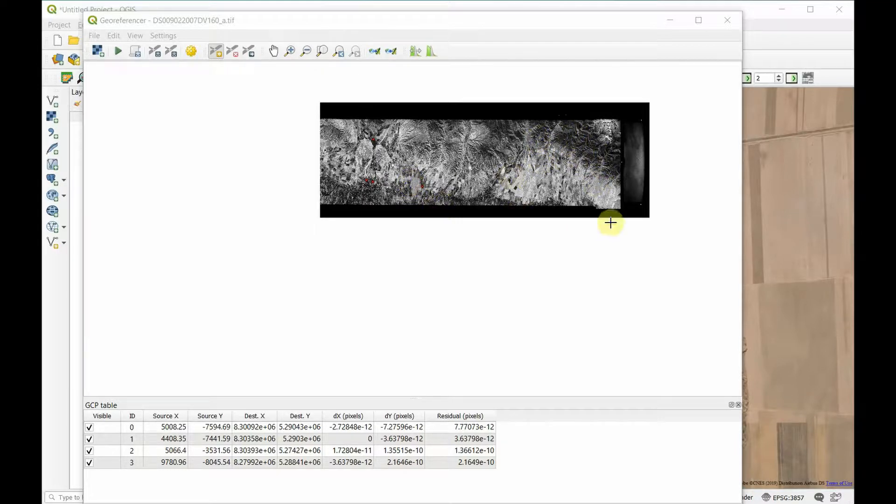
mouse_move(572, 217)
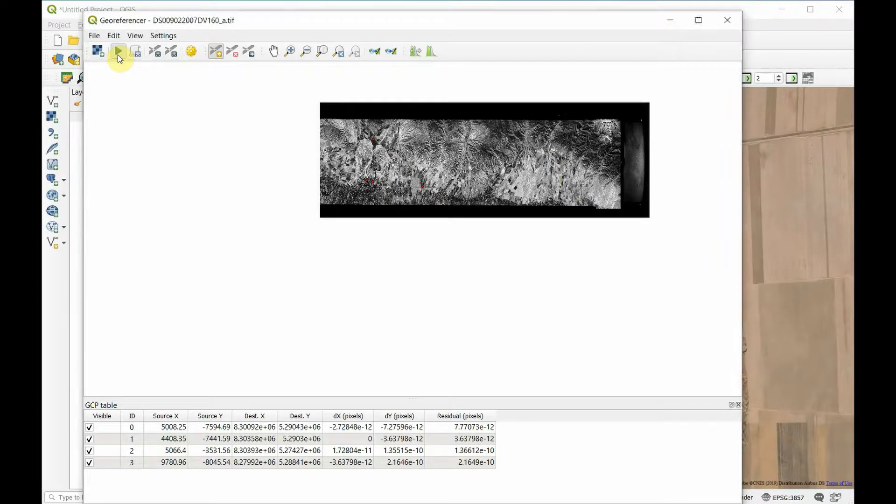
left_click(117, 51)
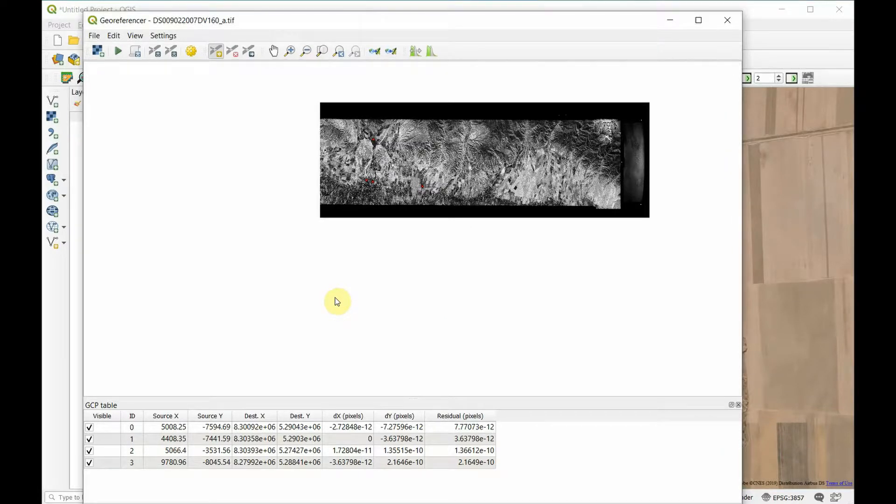
left_click(118, 51)
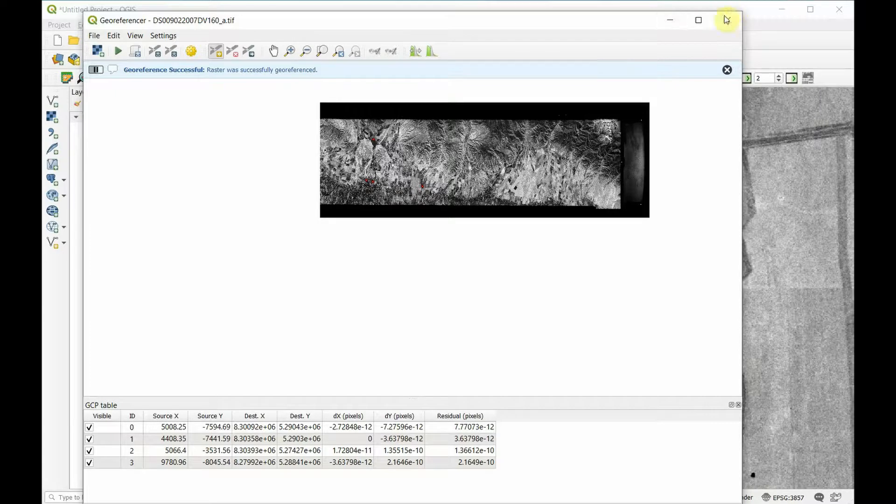
left_click(728, 18)
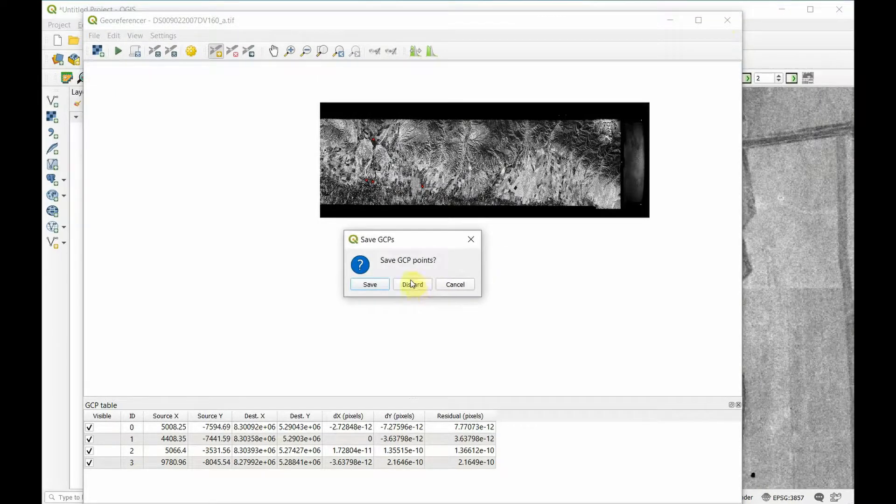
left_click(412, 284)
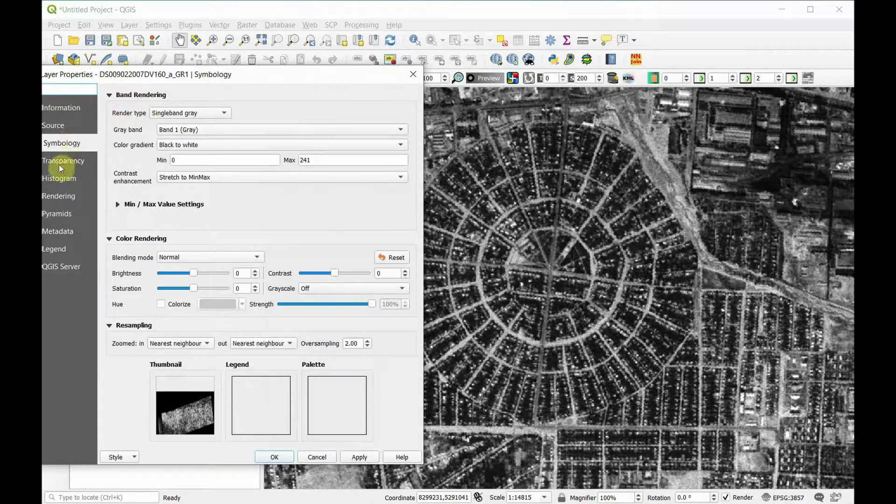
- Preview the spy image at 30% global opacity over the Bing Aerial map
left_click(62, 161)
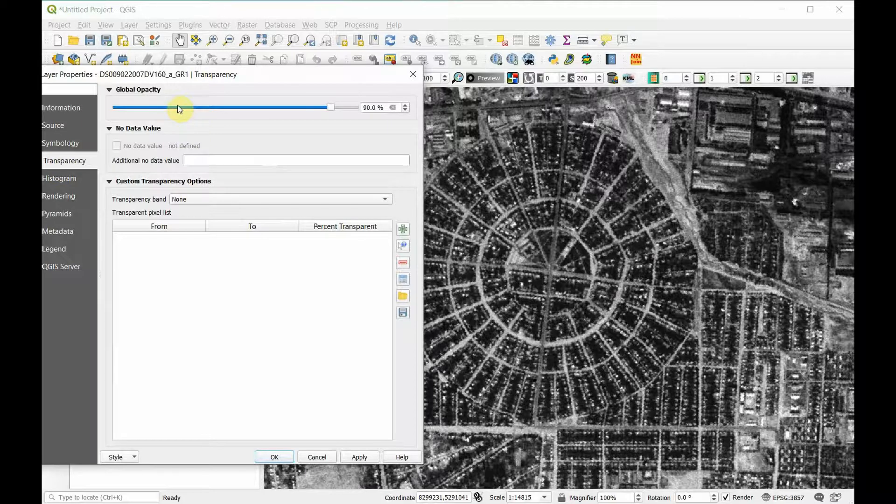
left_click_drag(331, 107, 307, 107)
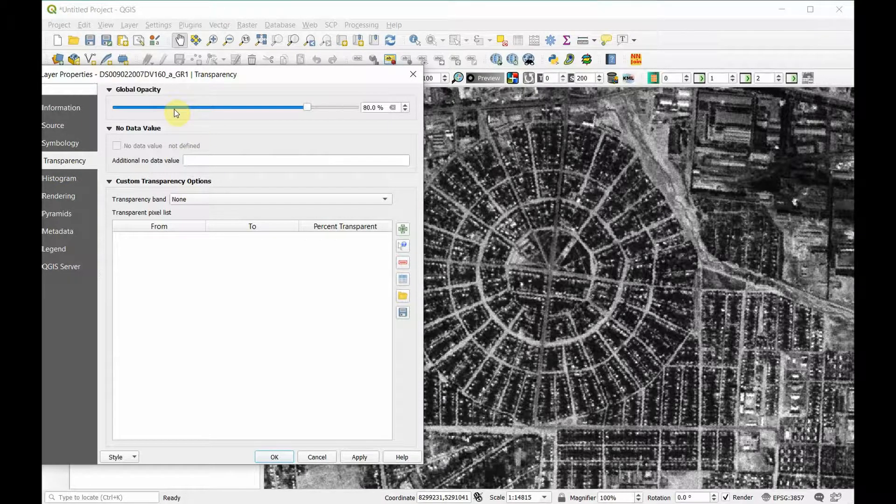
left_click_drag(307, 107, 189, 108)
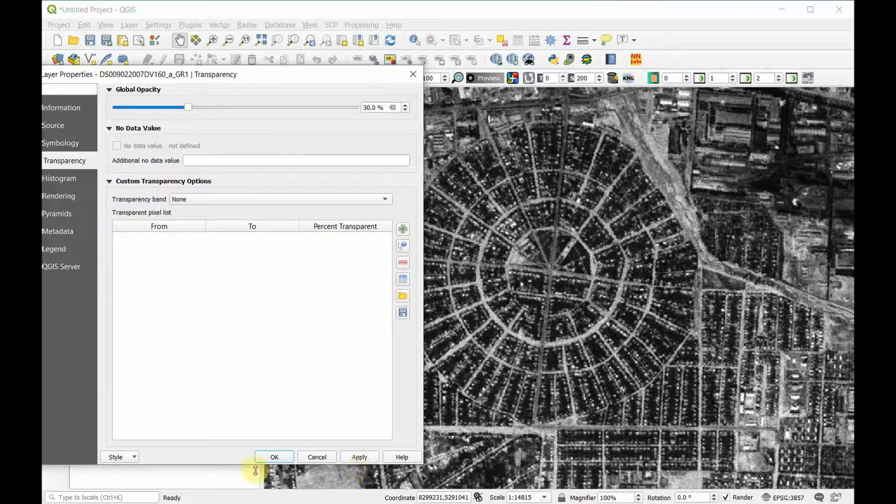
left_click(360, 458)
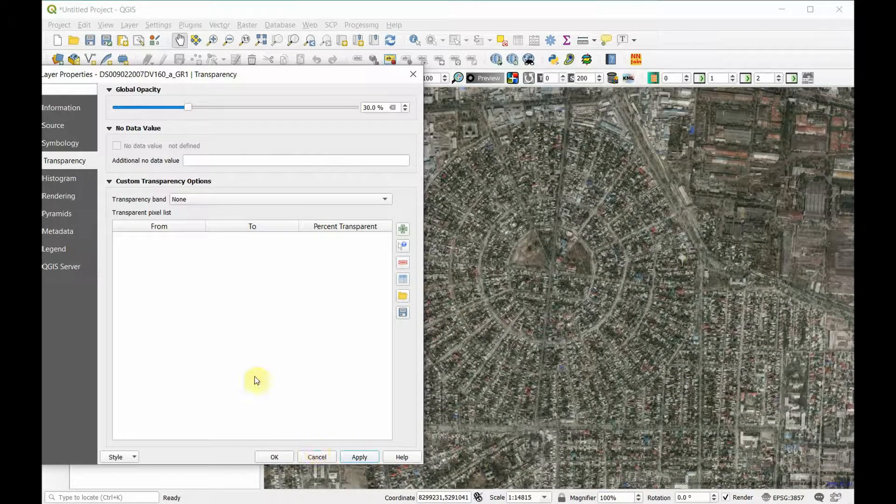
- Restore the image to 100% opacity and hide the Bing Aerial basemap
left_click_drag(189, 107, 361, 106)
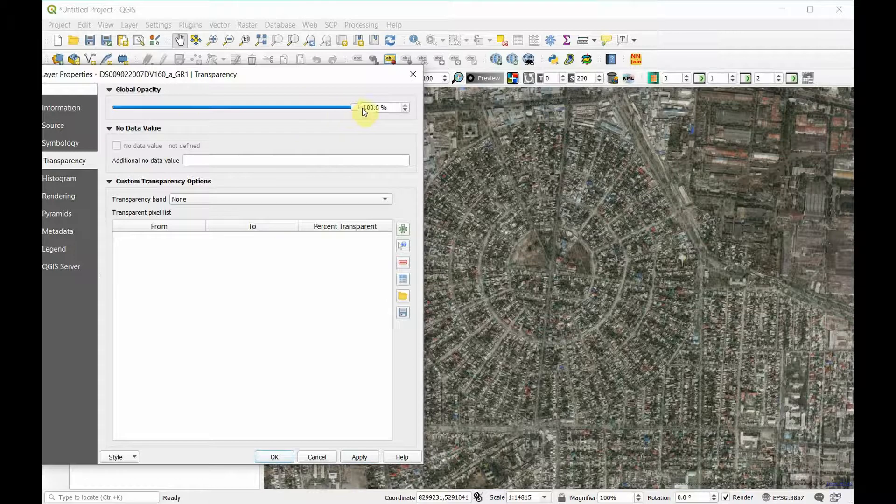
left_click(275, 457)
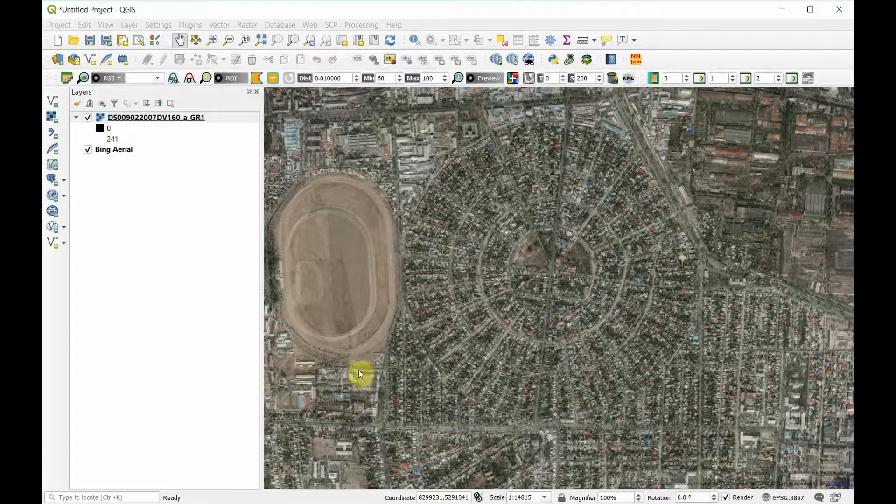
left_click(156, 118)
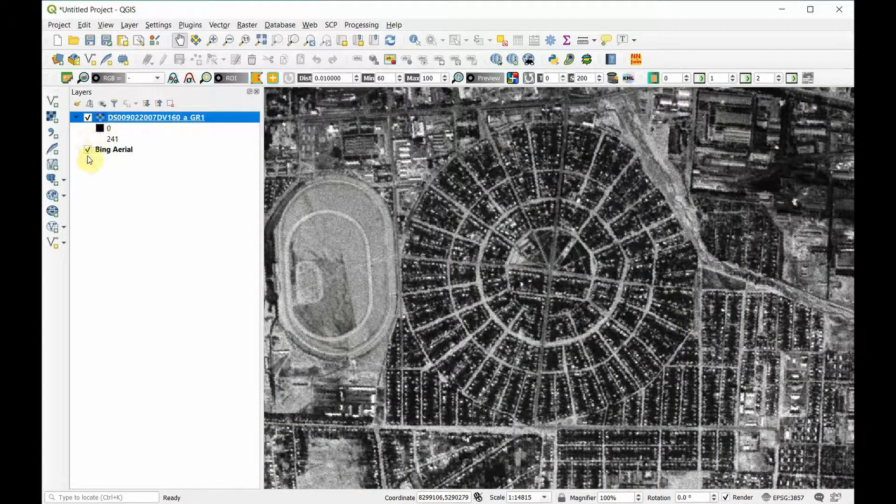
left_click(88, 149)
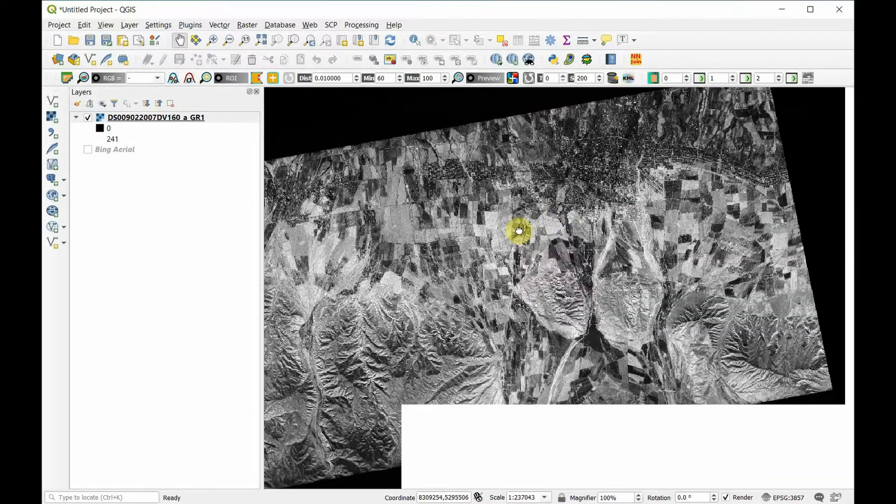
- Pan across the old image over the city, its eastern parts and southern districts
left_click_drag(518, 230, 551, 242)
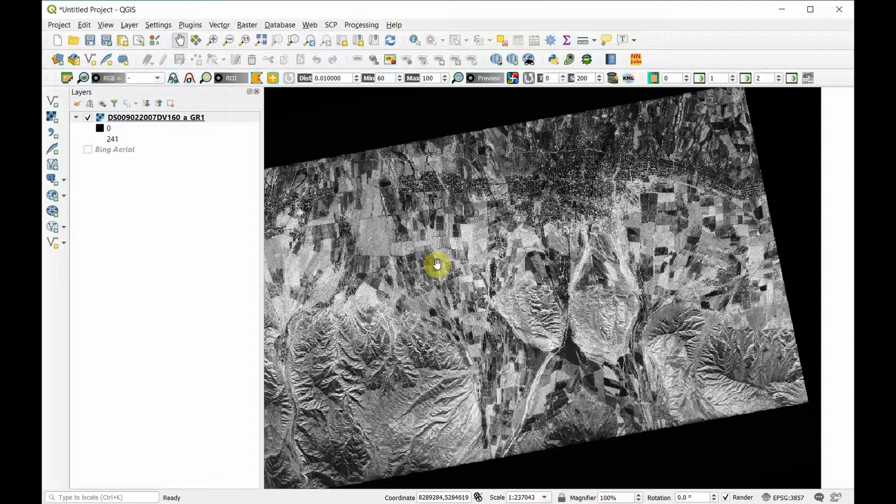
left_click_drag(437, 264, 595, 302)
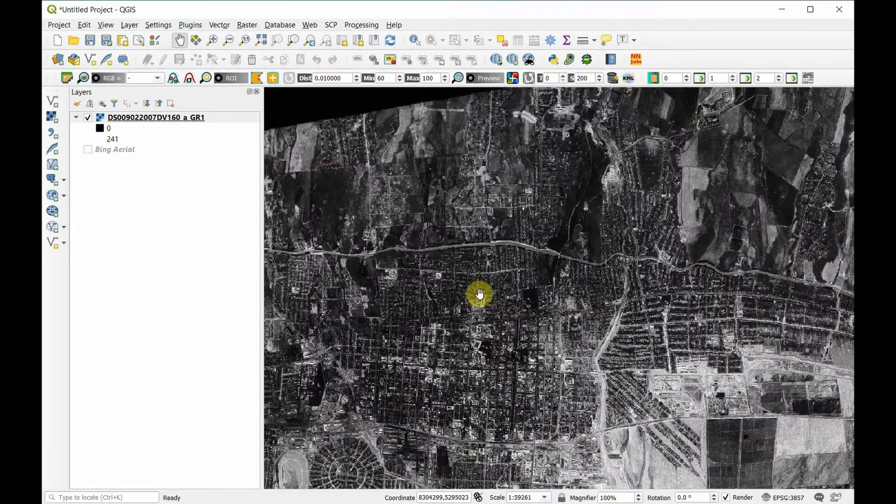
left_click_drag(480, 294, 608, 356)
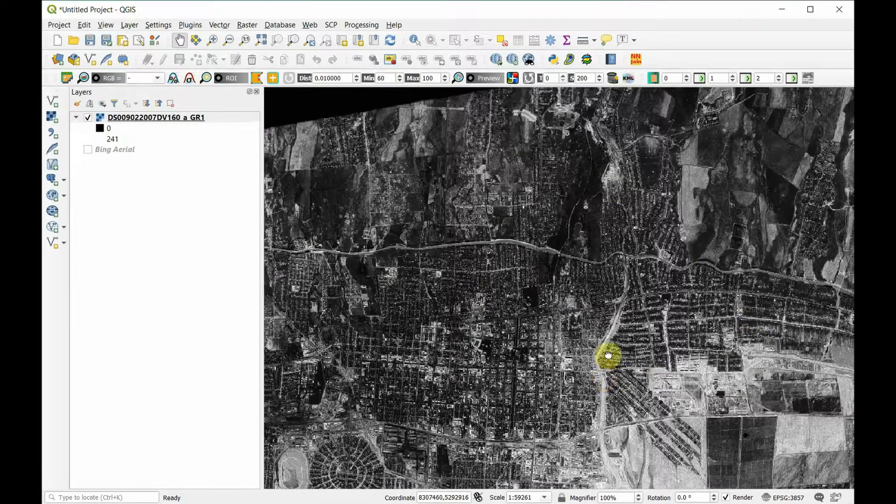
left_click_drag(608, 355, 393, 396)
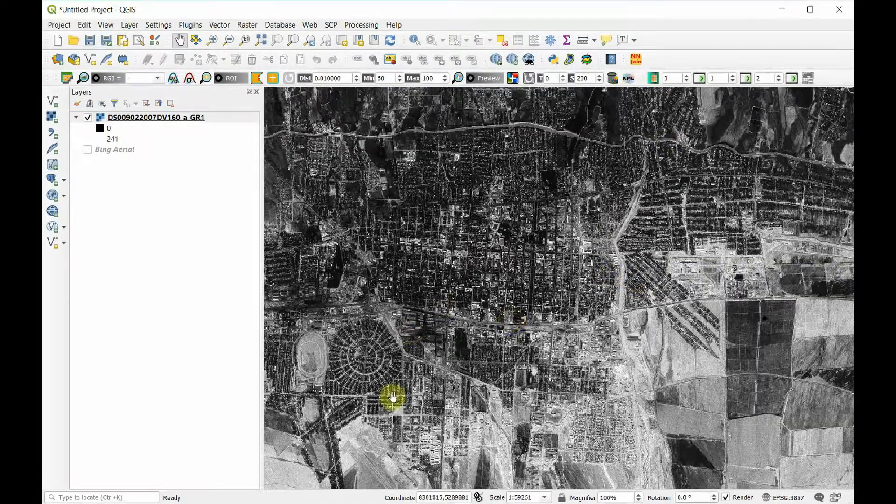
left_click_drag(393, 397, 547, 352)
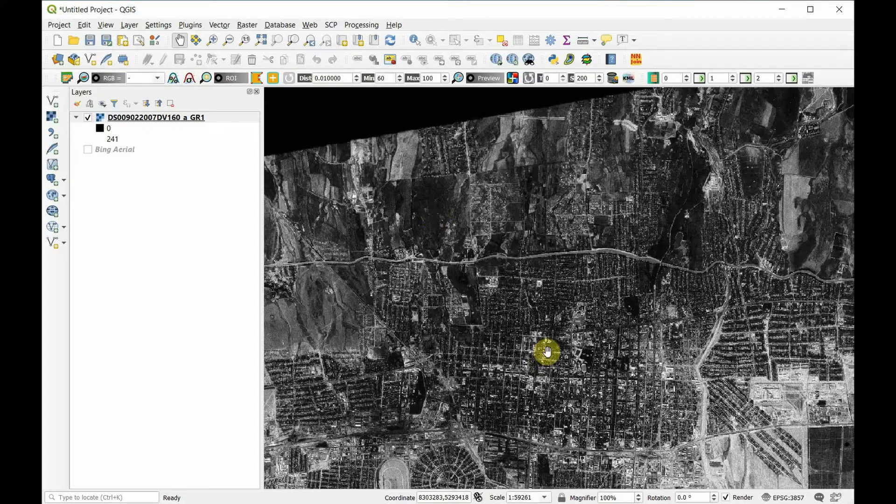
- Pan north over the city edge and the long road, ending on the fields below it
left_click_drag(547, 351, 803, 241)
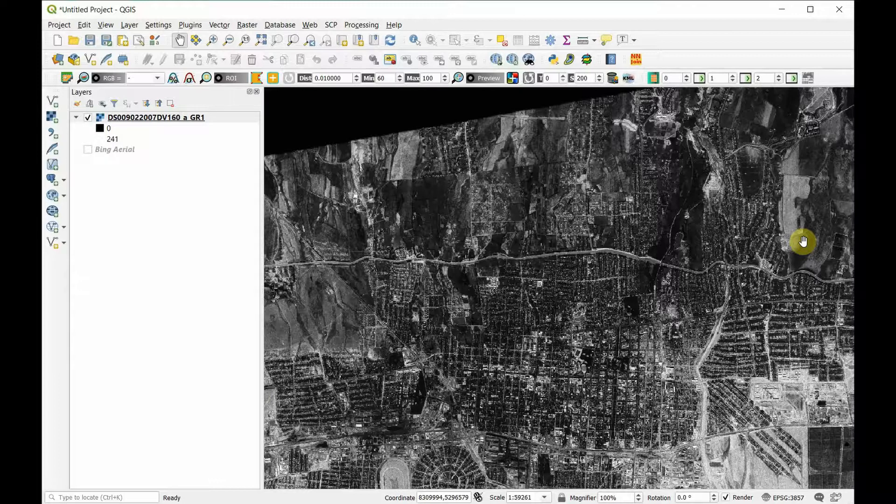
left_click_drag(803, 241, 534, 179)
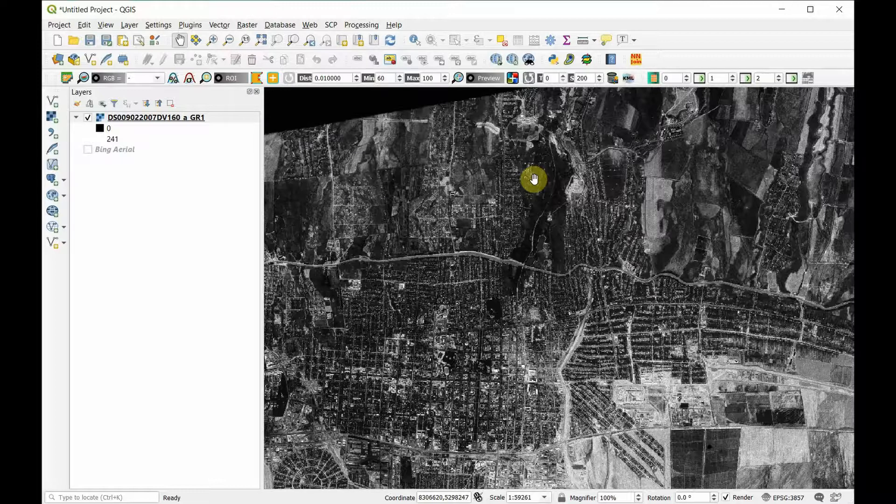
left_click_drag(534, 179, 596, 216)
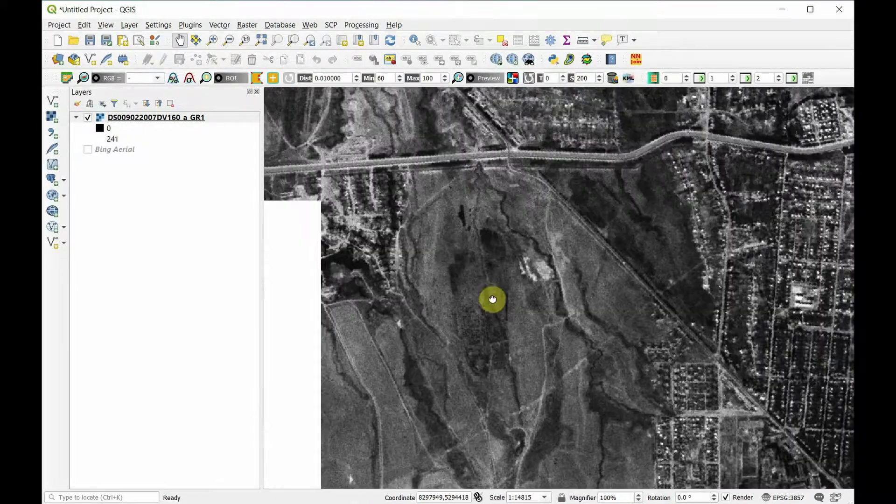
left_click_drag(492, 298, 465, 302)
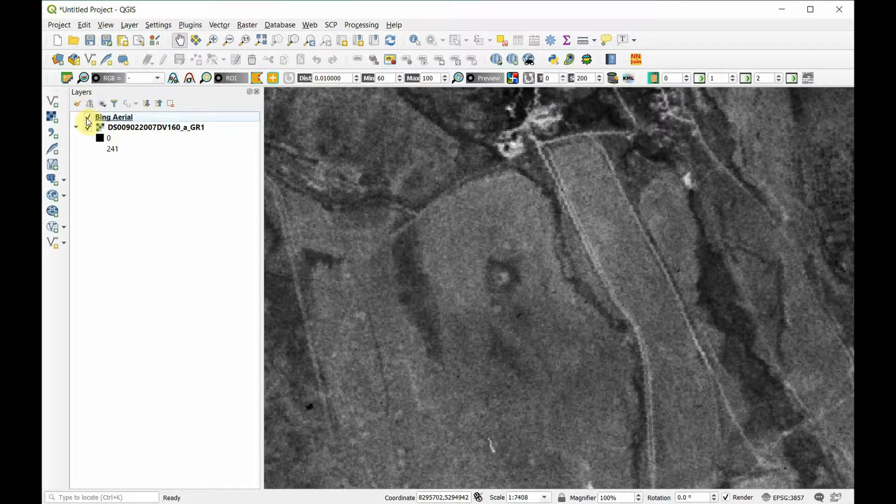
- Show Bing Aerial above the old image and pan around the modern view of the area
left_click(88, 118)
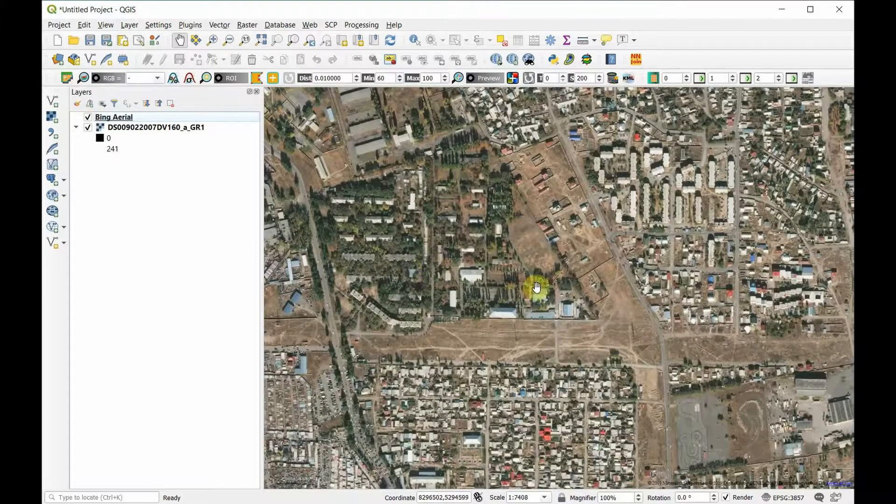
left_click_drag(536, 287, 490, 234)
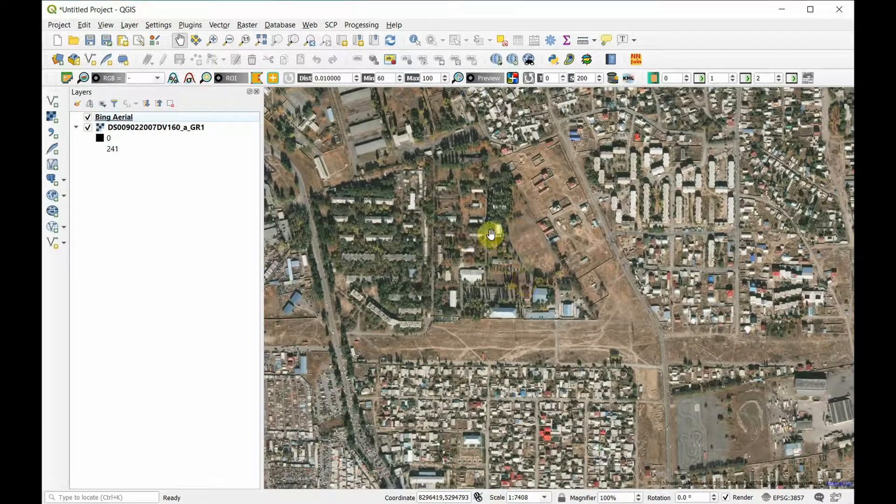
left_click_drag(493, 235, 491, 284)
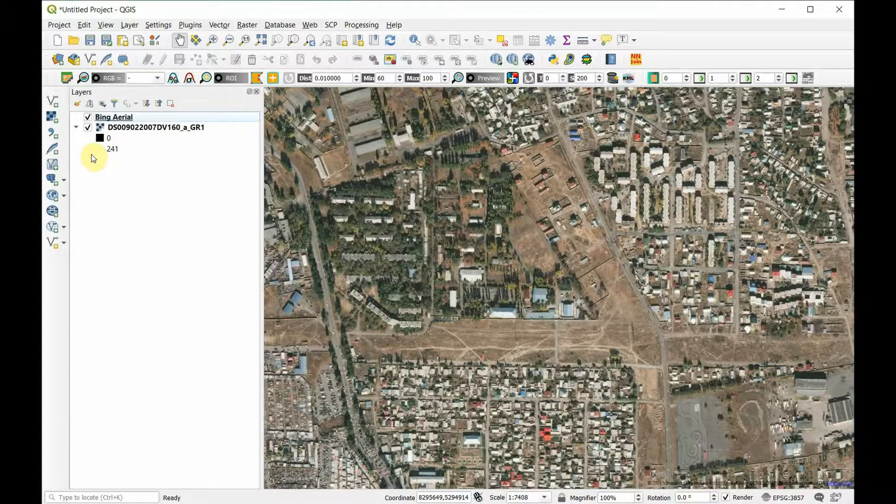
mouse_move(90, 154)
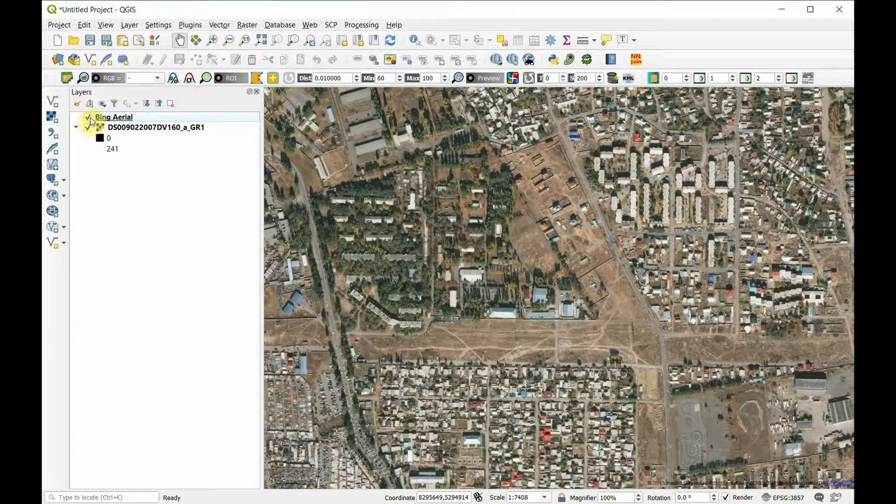
mouse_move(94, 119)
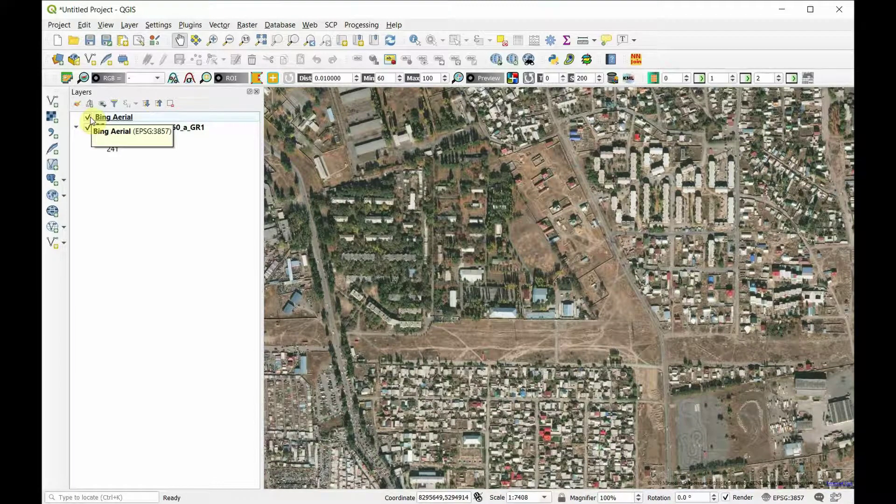
- Hide Bing Aerial again and move to a wider view of the old image over the fields
left_click(88, 118)
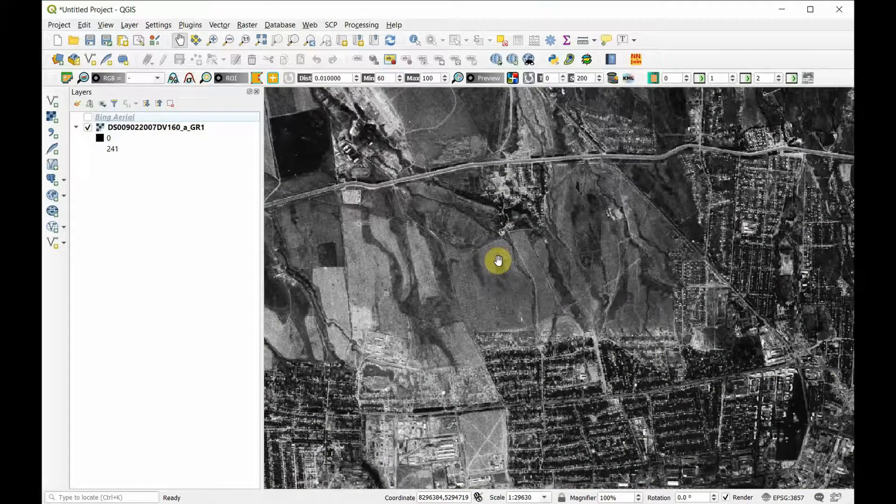
left_click_drag(499, 261, 506, 332)
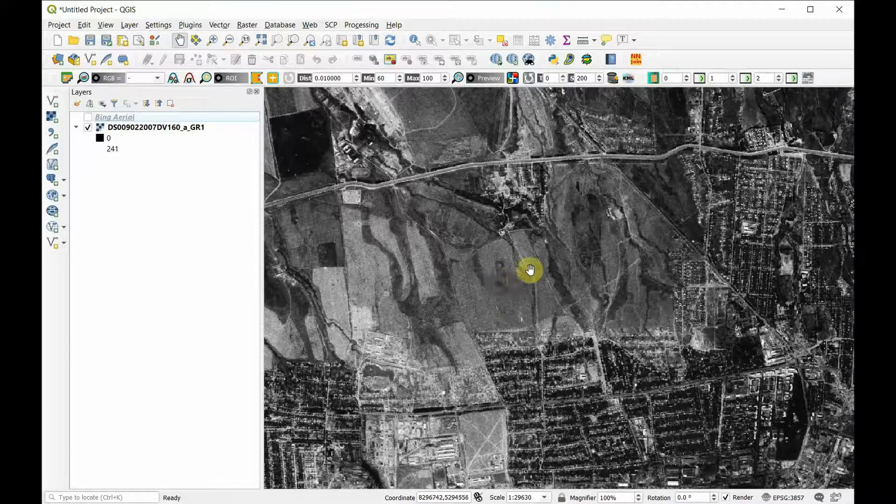
left_click_drag(531, 269, 482, 207)
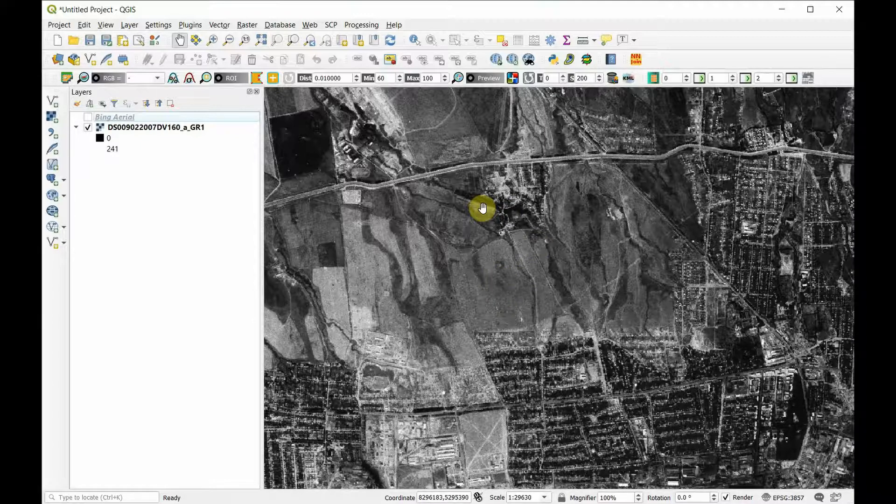